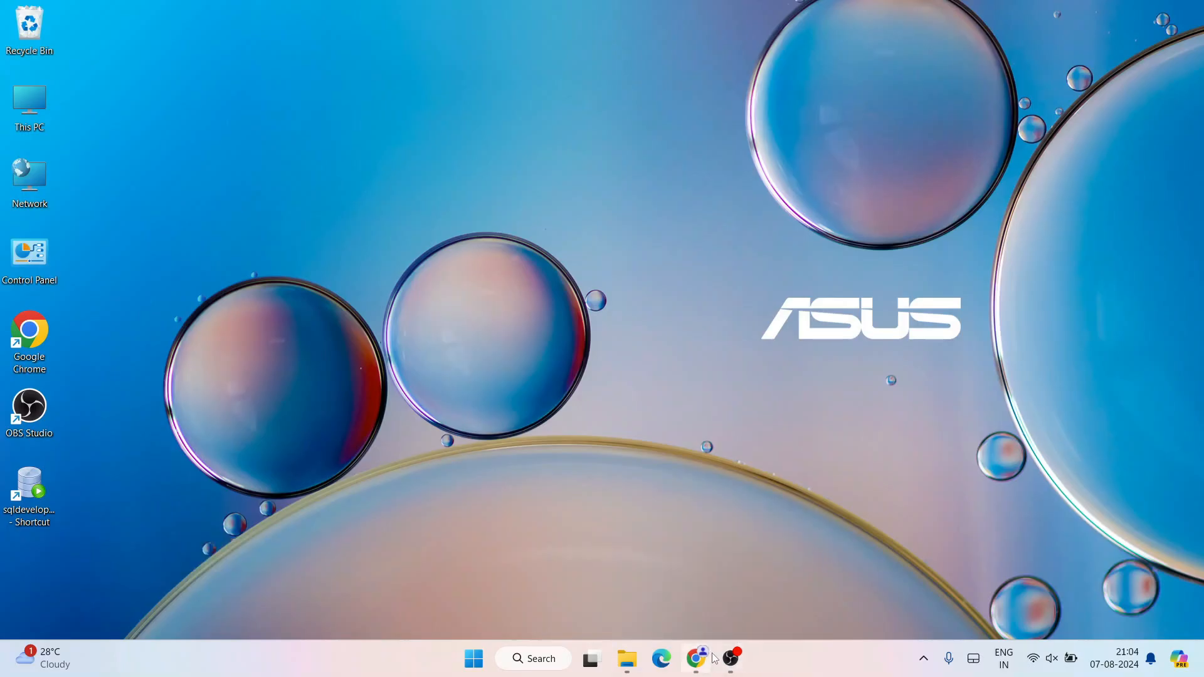
Launch Google Chrome from the taskbar to search for python download
click(695, 658)
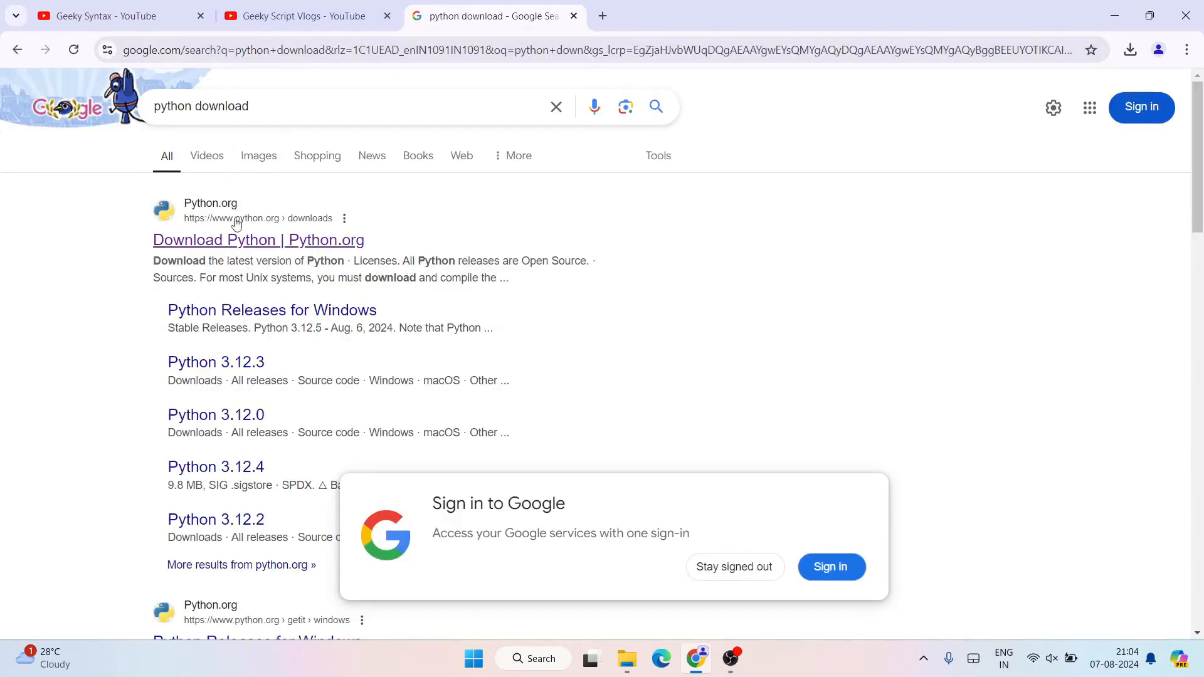
mouse_move(261, 236)
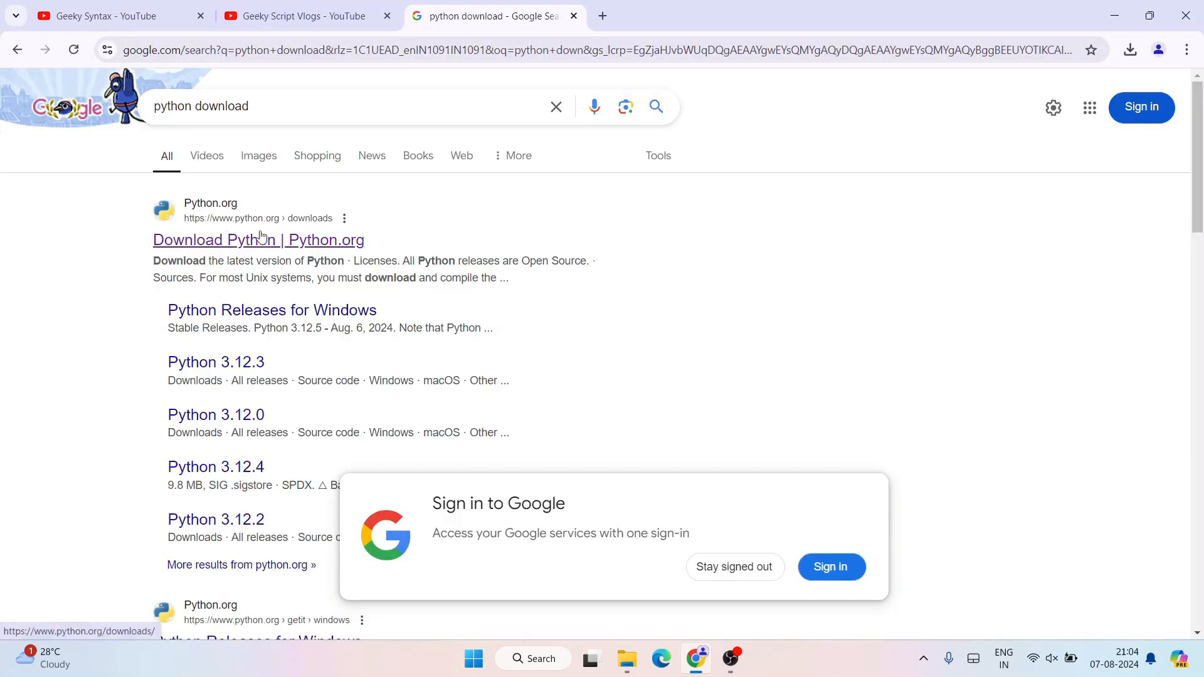
Download the Python 3.12.5 Windows installer from the python.org downloads page
click(258, 239)
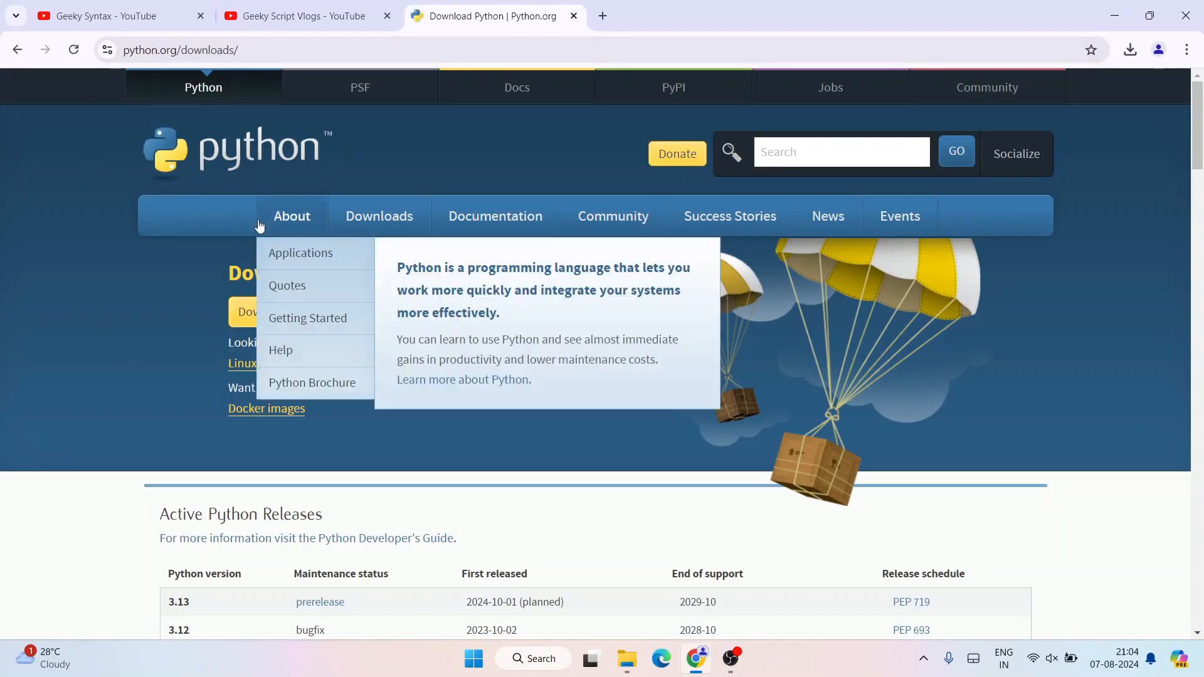
mouse_move(126, 448)
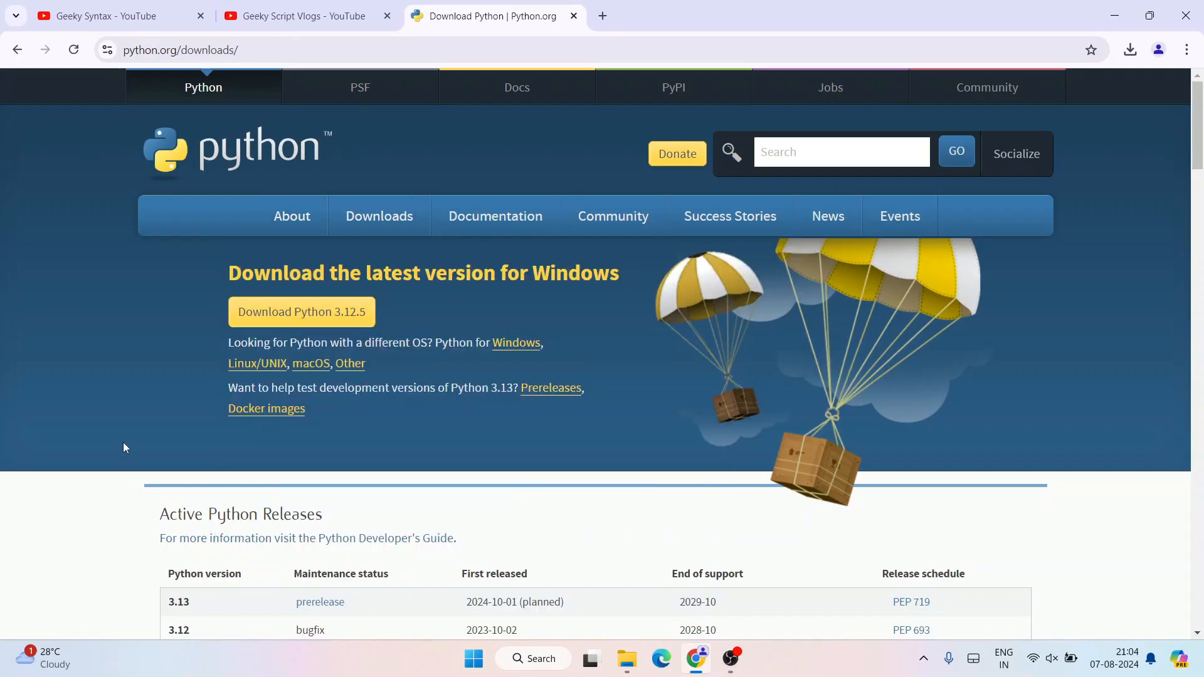
mouse_move(506, 349)
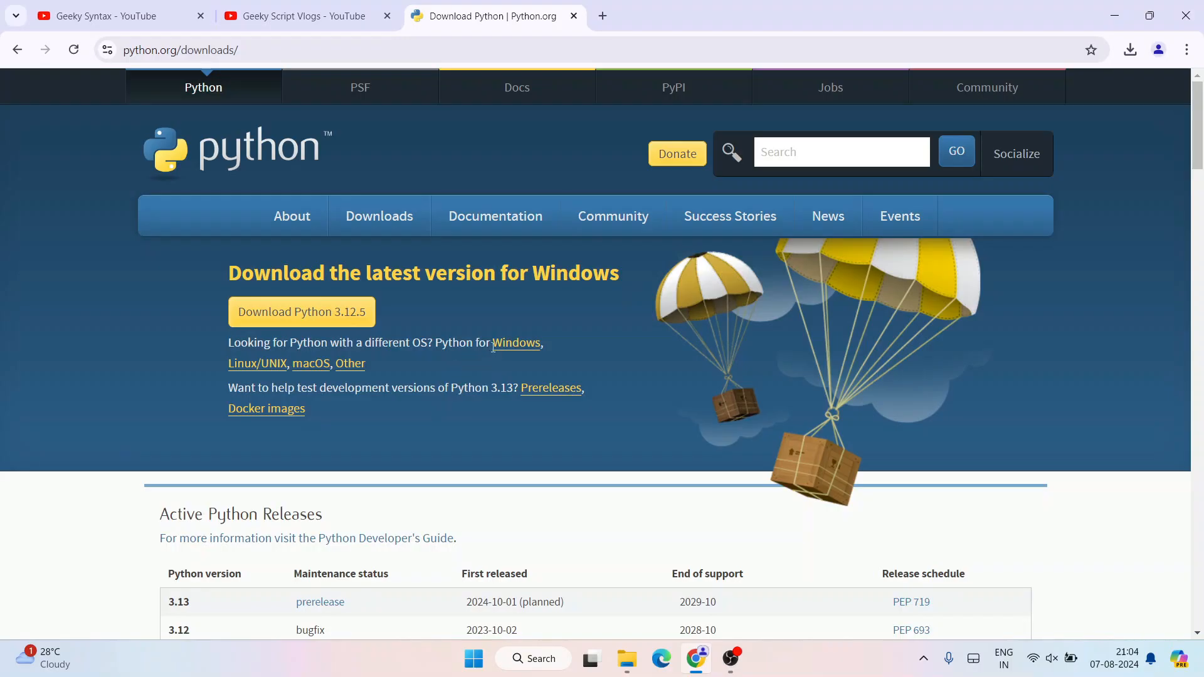
mouse_move(351, 364)
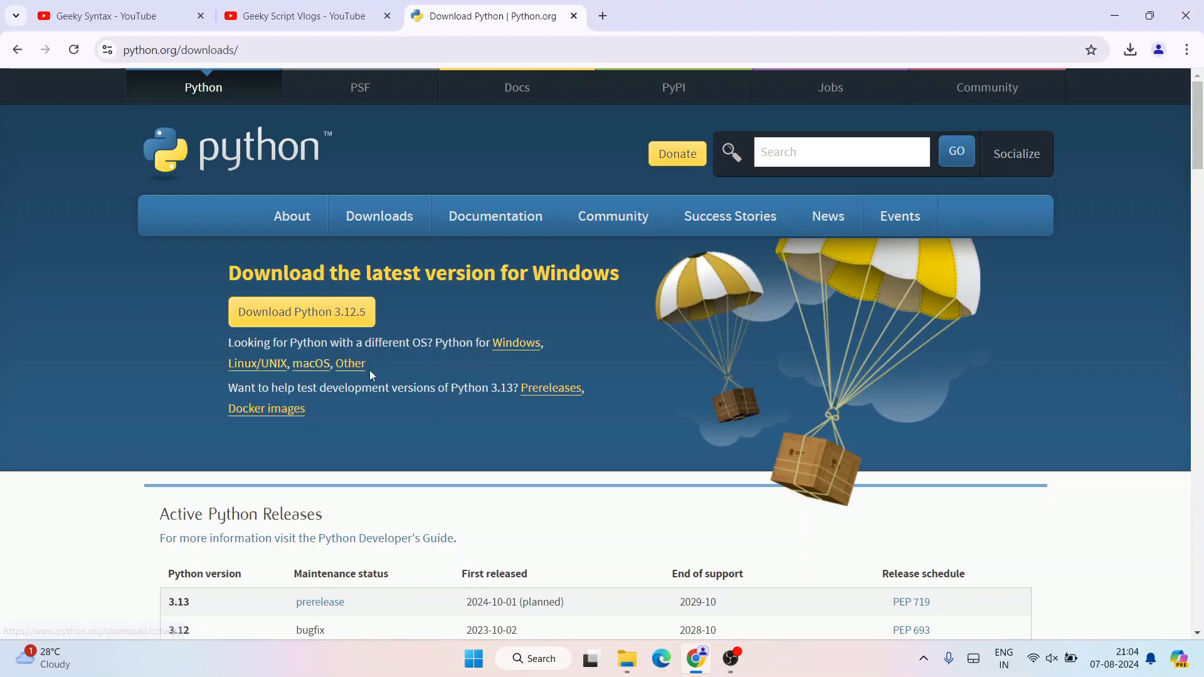
mouse_move(350, 364)
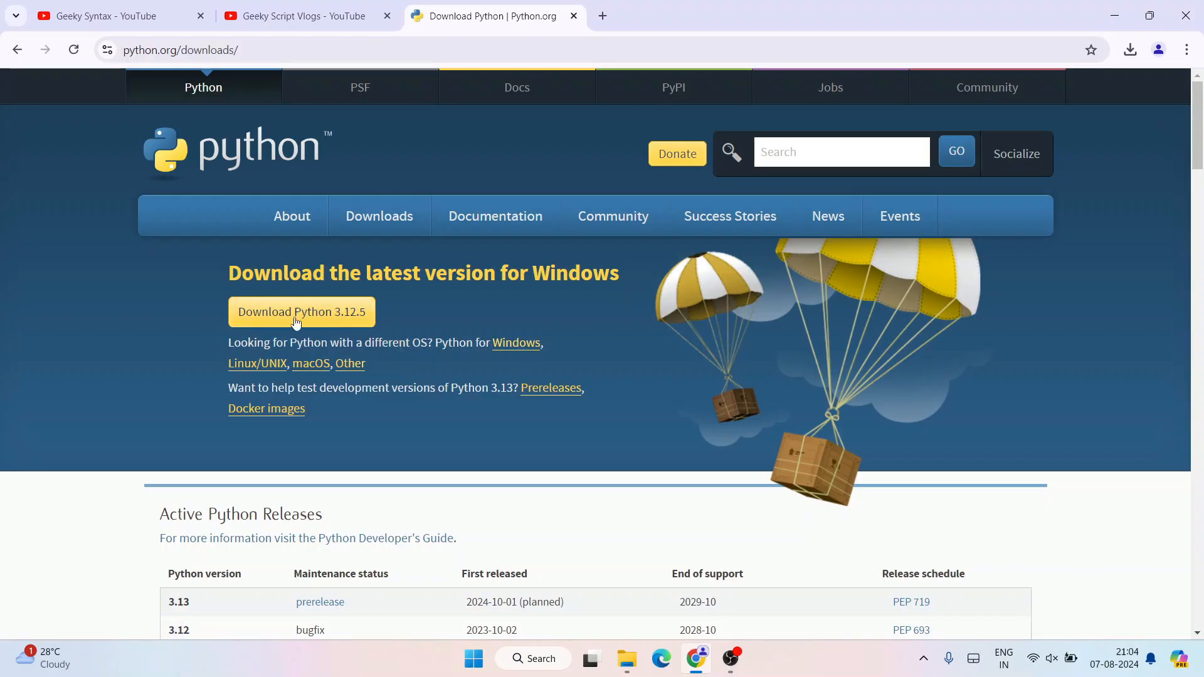
click(301, 311)
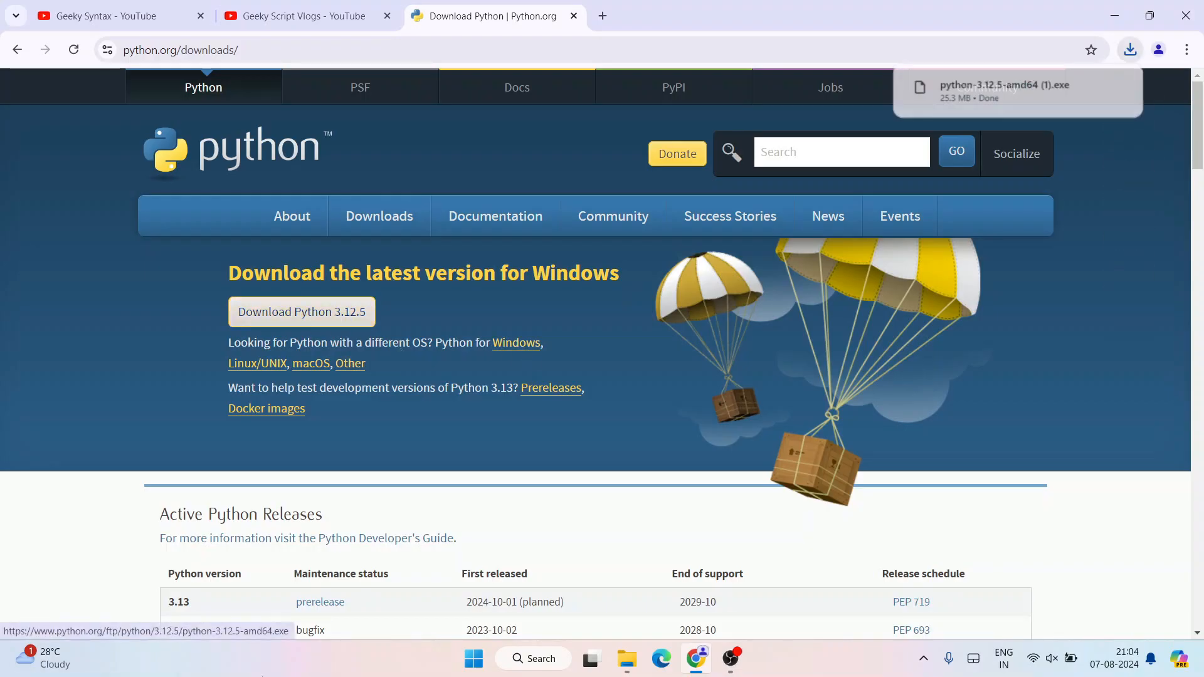
mouse_move(1048, 105)
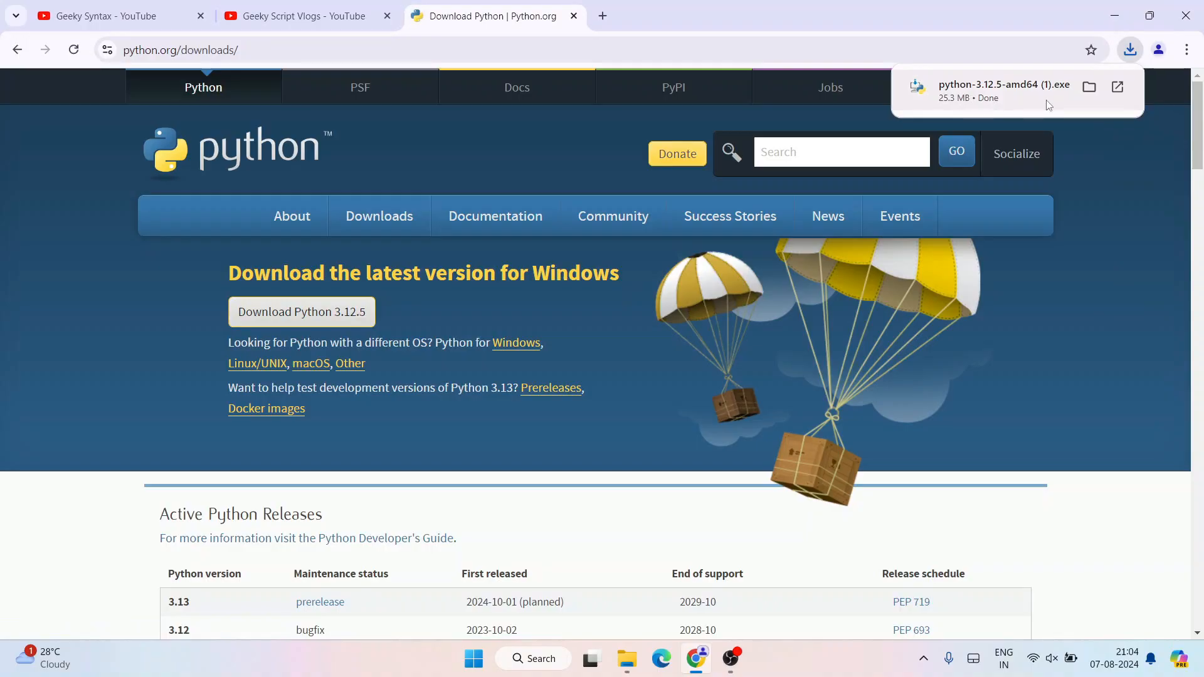
mouse_move(1169, 52)
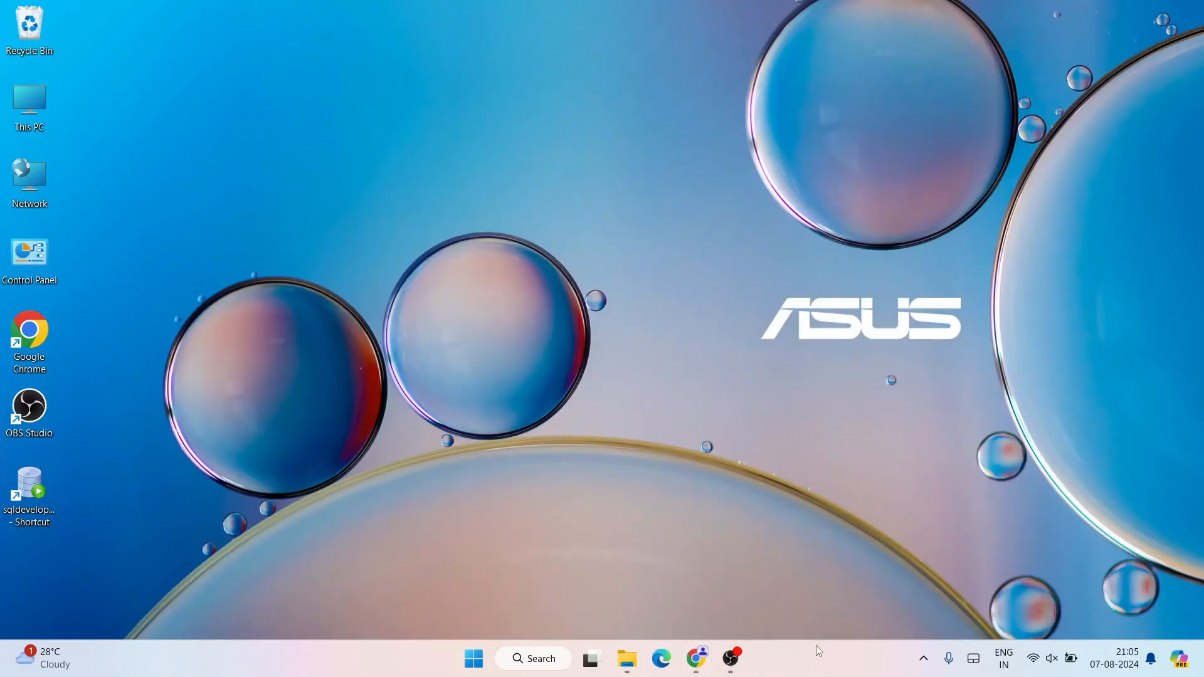
Run python-3.12.5-amd64.exe from the Downloads > files folder
click(627, 658)
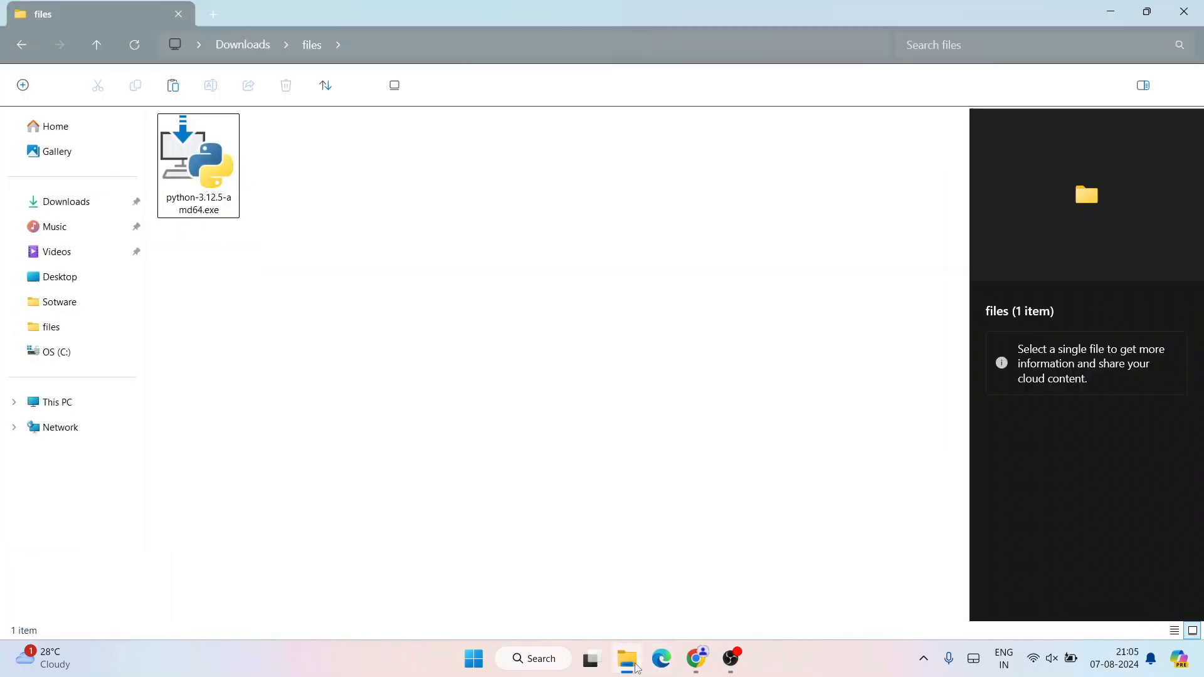
click(198, 164)
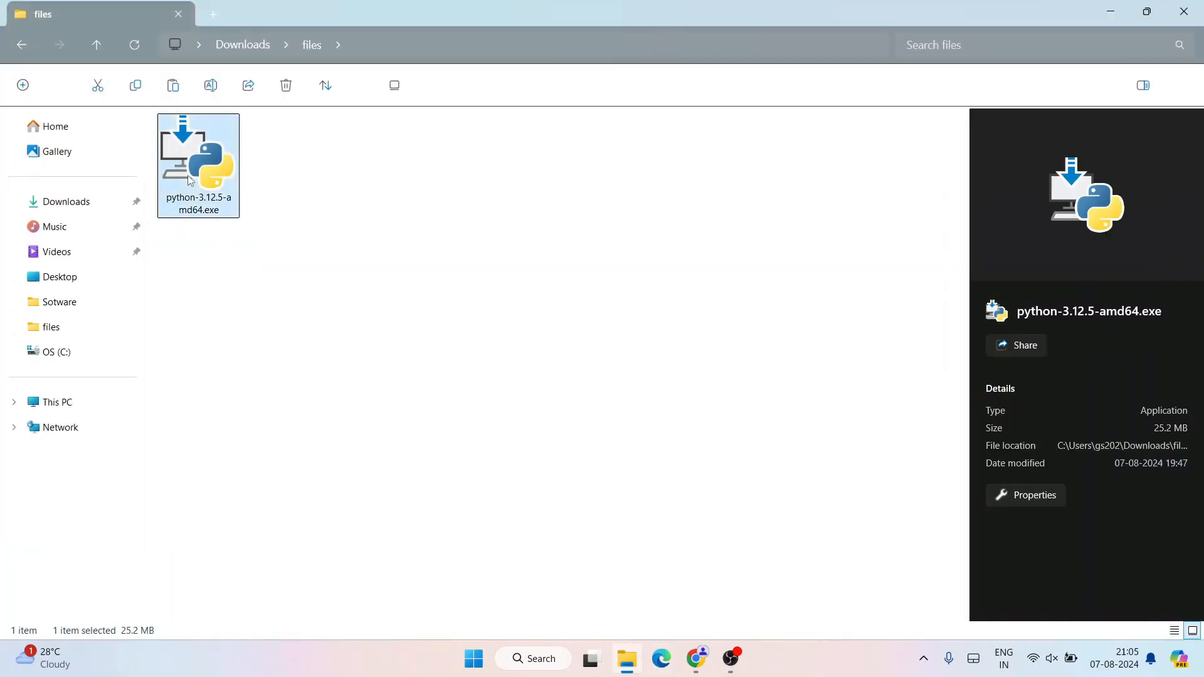
mouse_move(198, 164)
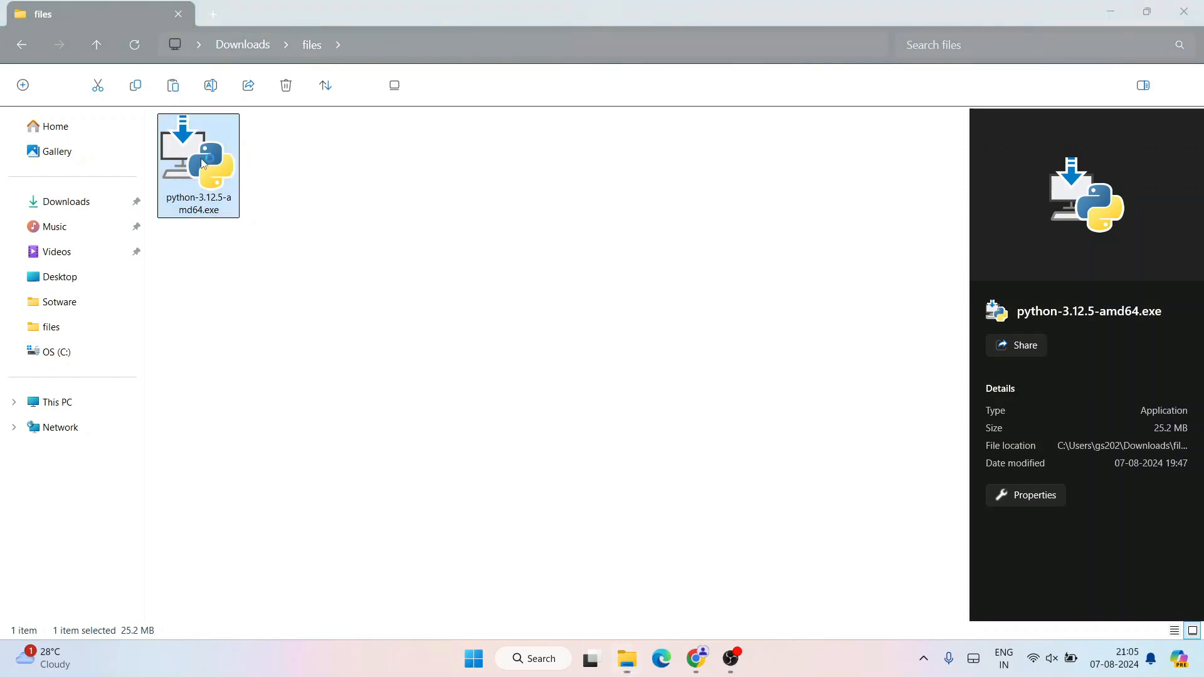
double_click(198, 164)
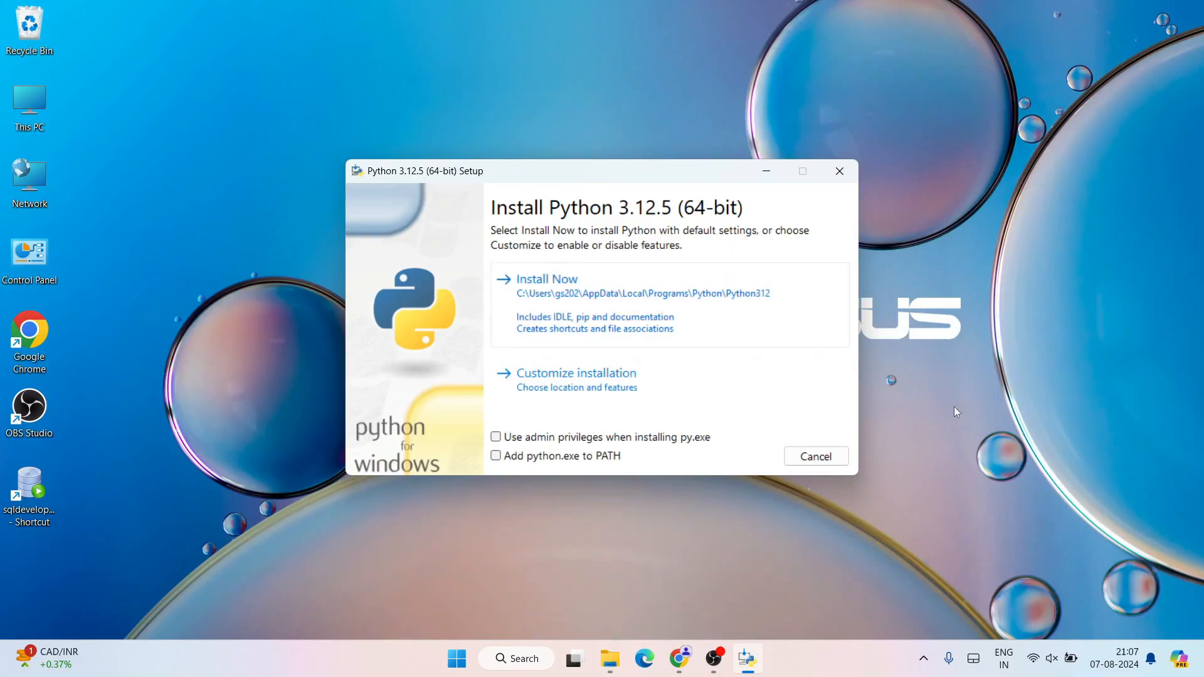
Enable 'Add python.exe to PATH' and choose Customize installation
click(496, 455)
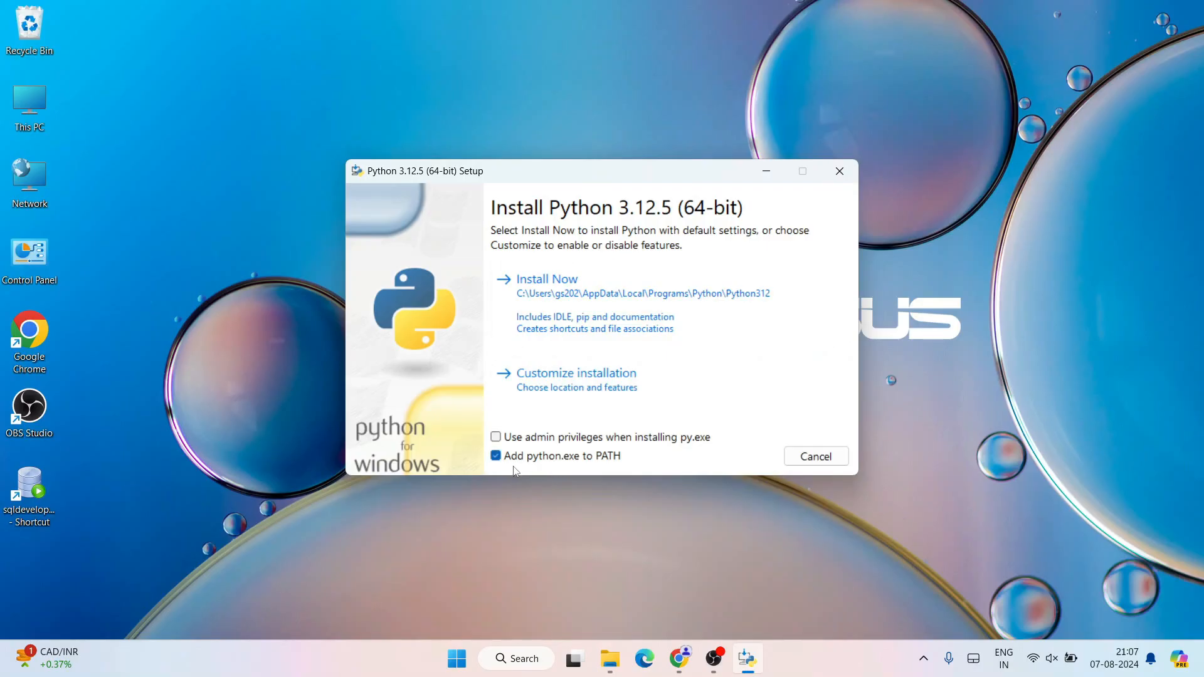
mouse_move(527, 469)
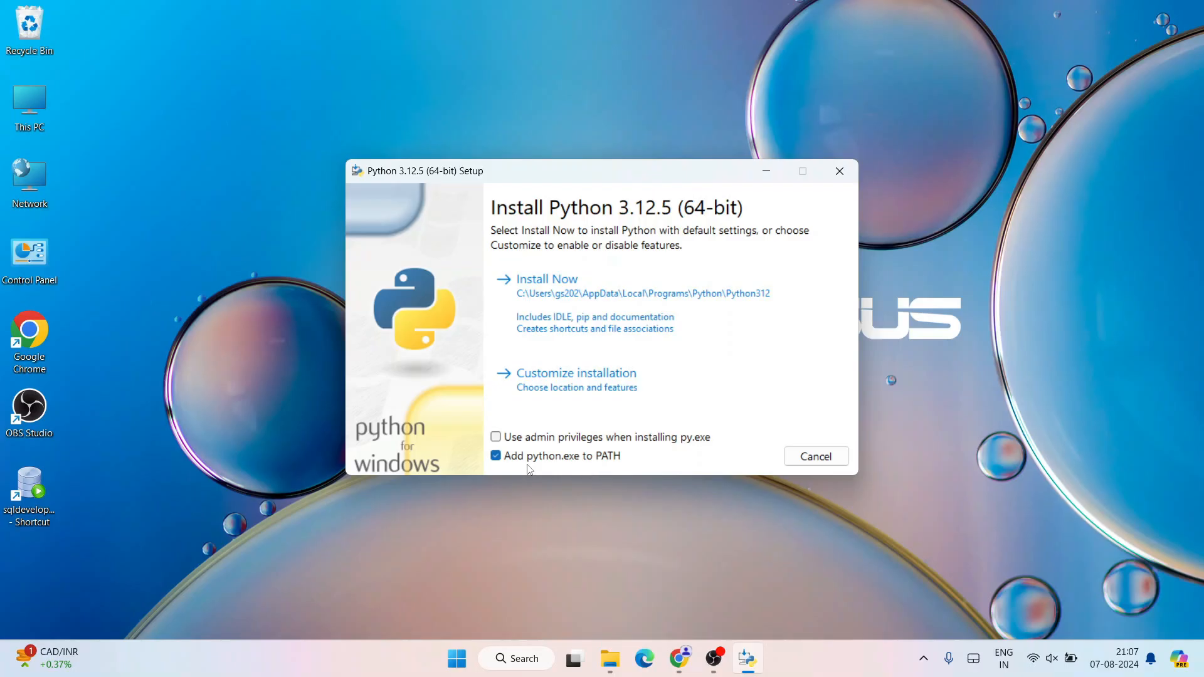
mouse_move(576, 380)
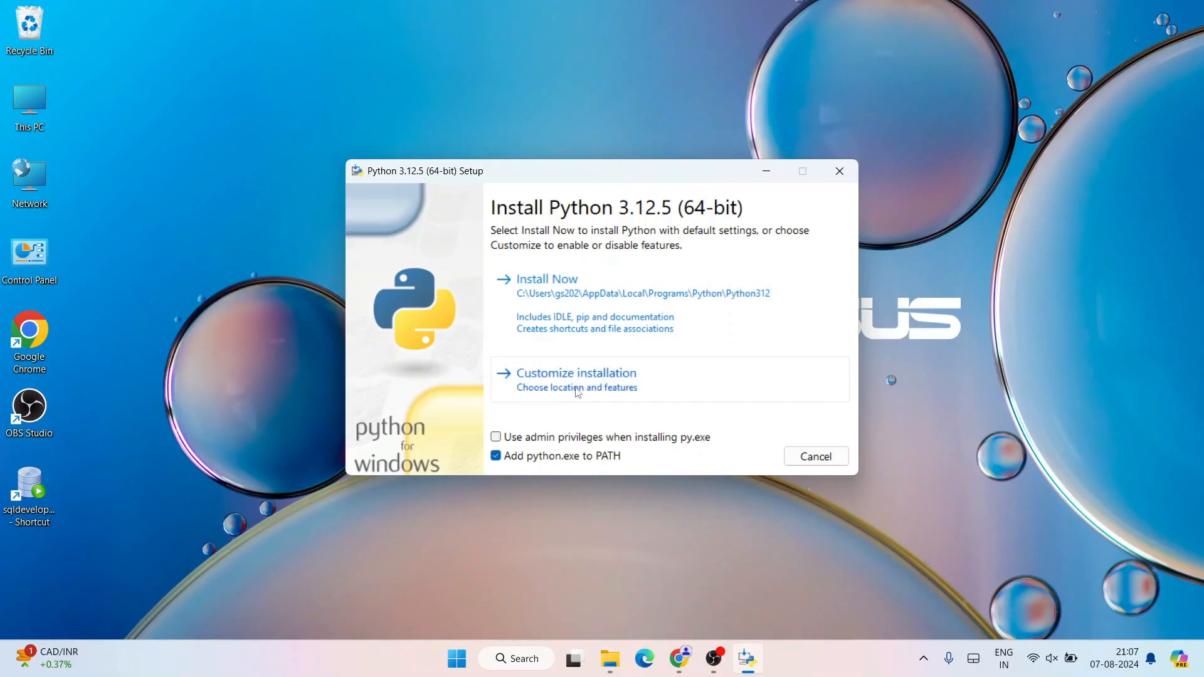
click(576, 373)
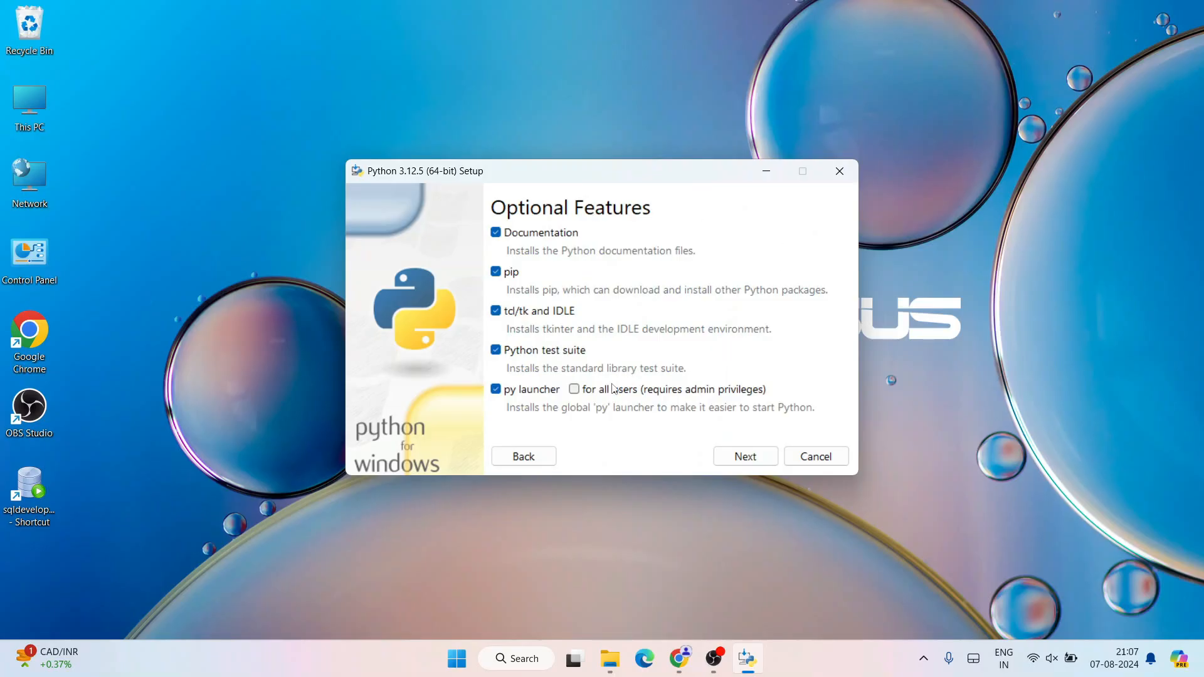
Install the py launcher and Python 3.12 for all users into C:\Program Files\Python312
click(574, 389)
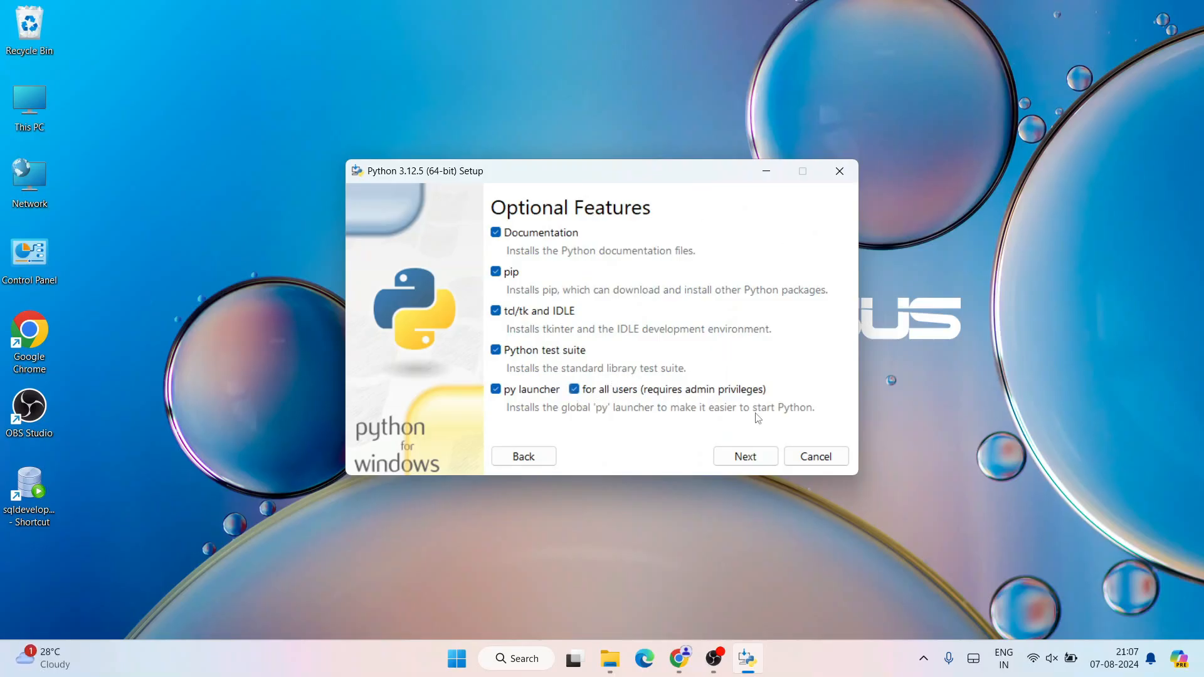
click(744, 456)
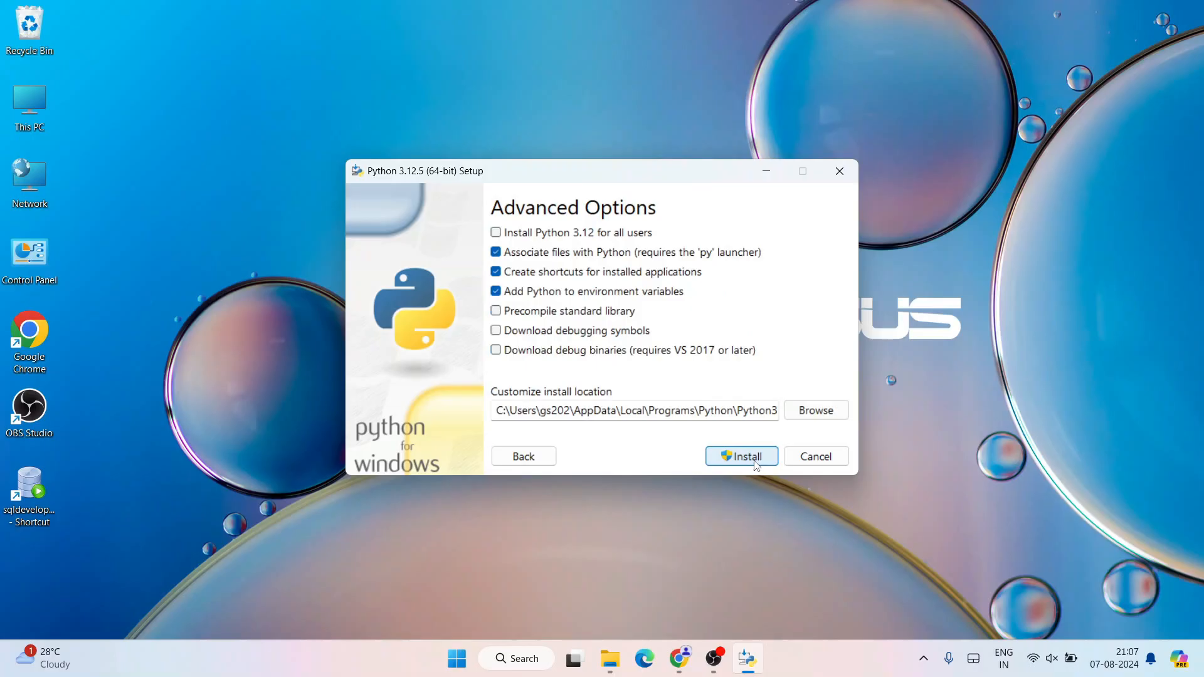
click(497, 310)
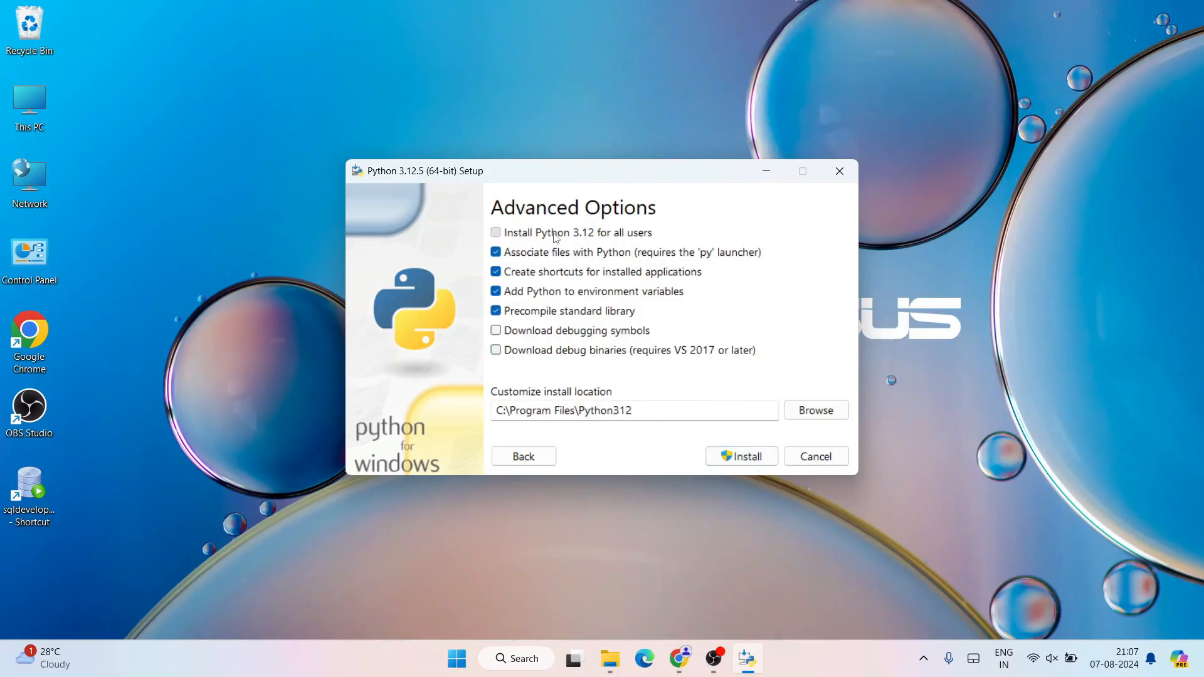
click(496, 232)
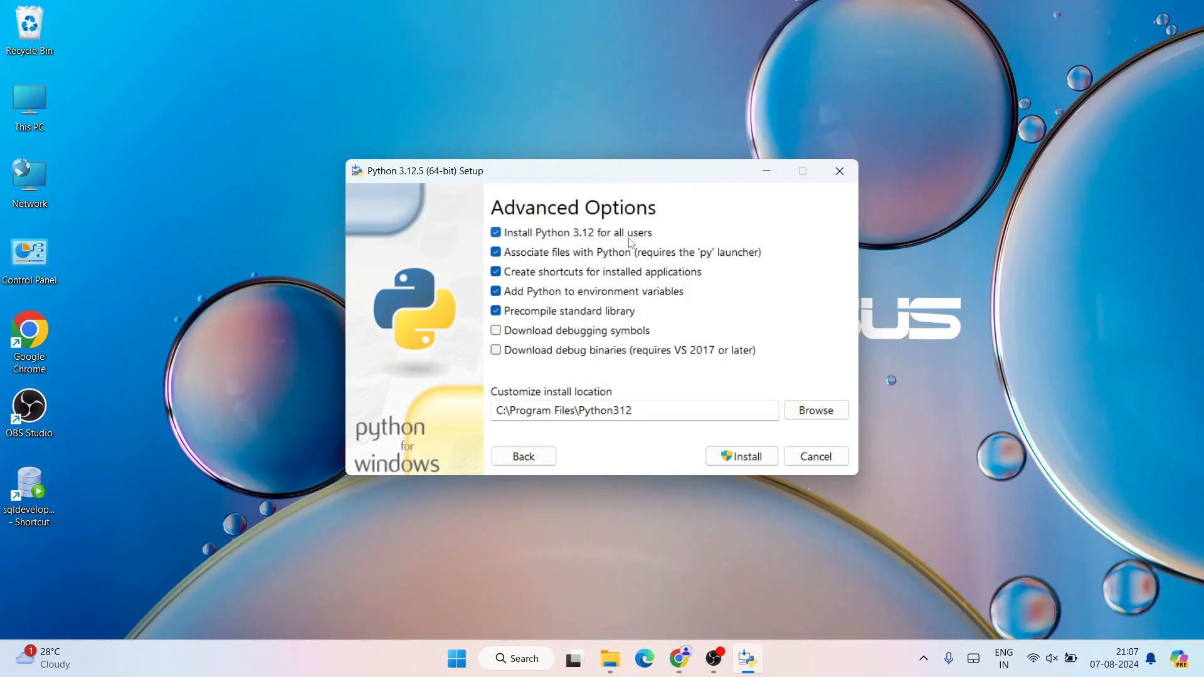
mouse_move(742, 456)
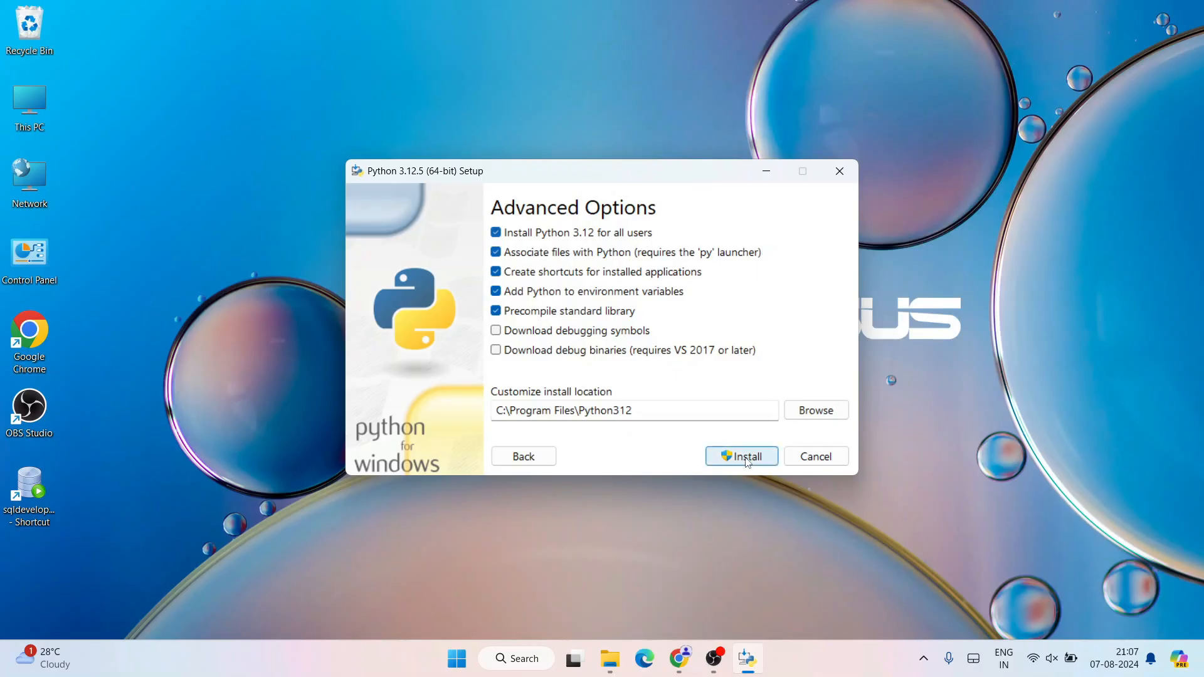
Install Python 3.12.5 and close the installer after 'Setup was successful'
click(740, 456)
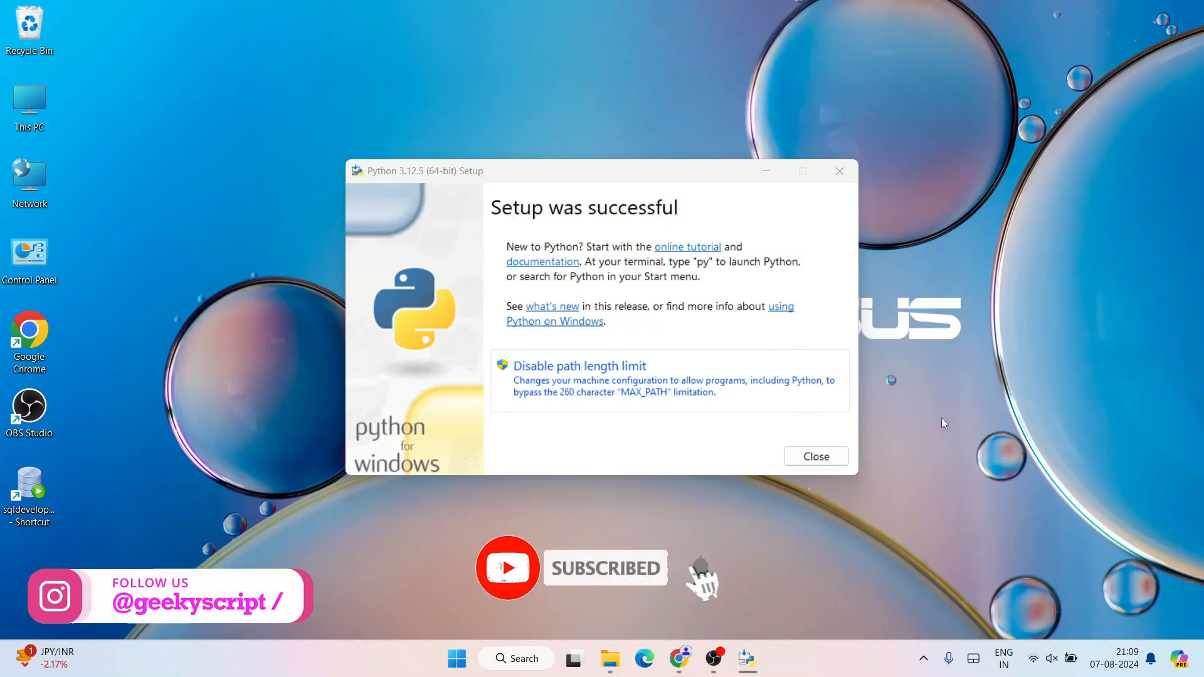
mouse_move(815, 456)
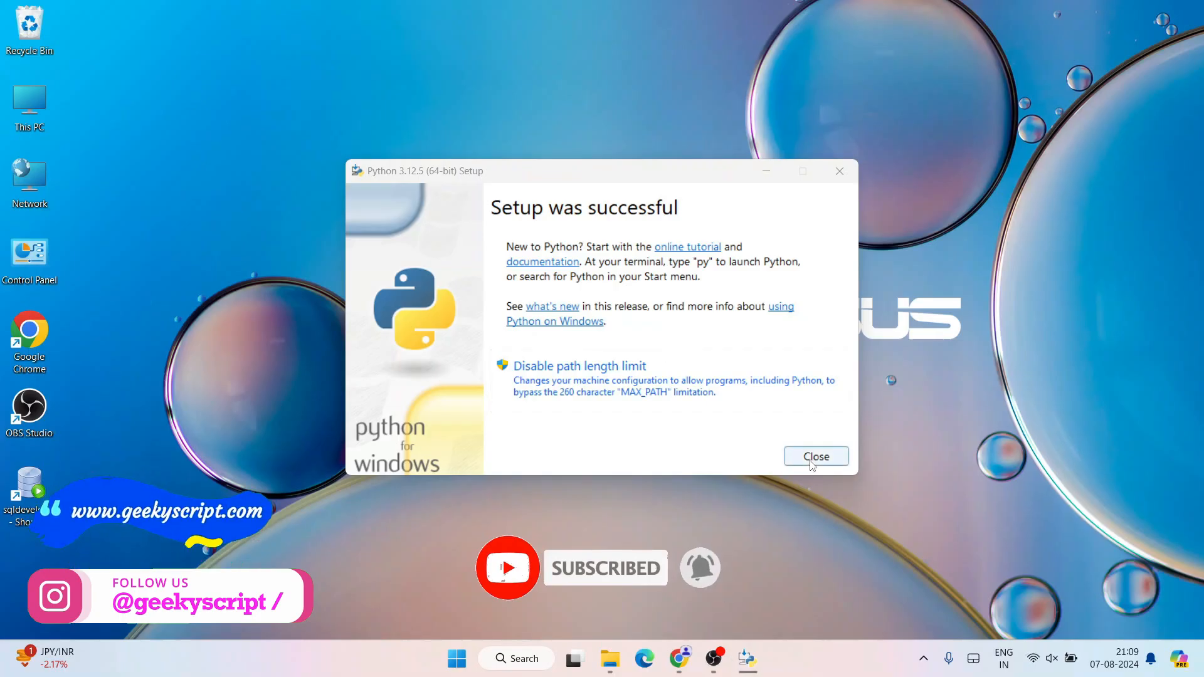
click(815, 456)
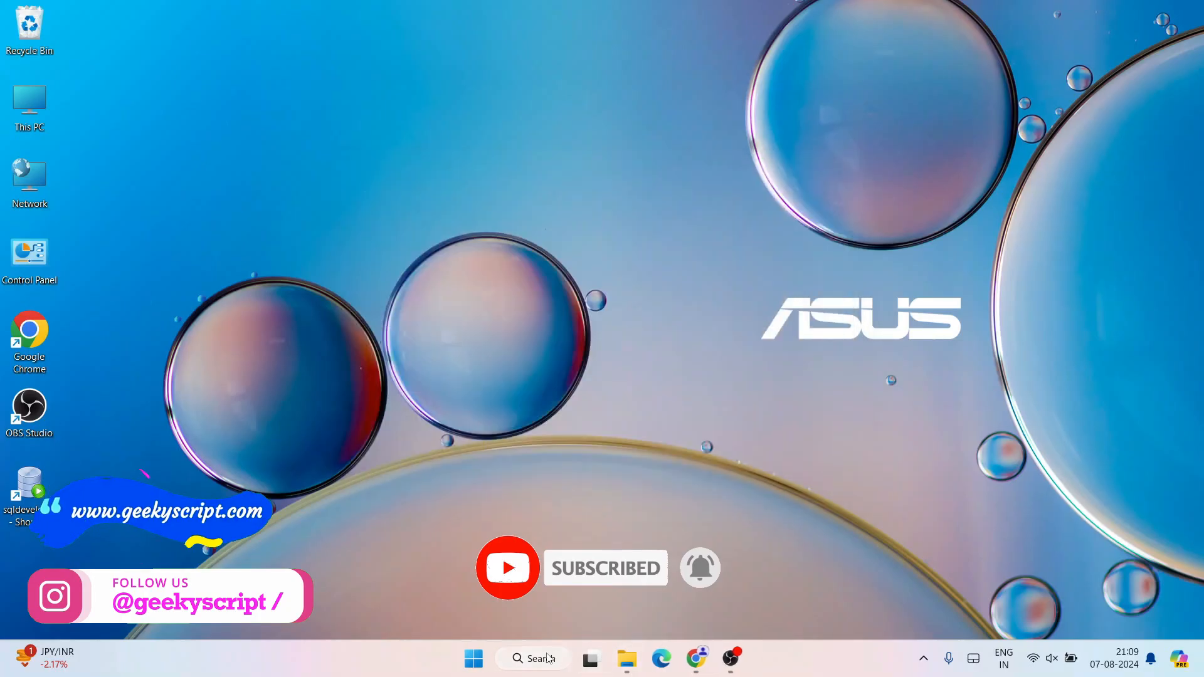
Launch Command Prompt, start the Python 3.12.5 interpreter and run print("Hi")
text(cmd)
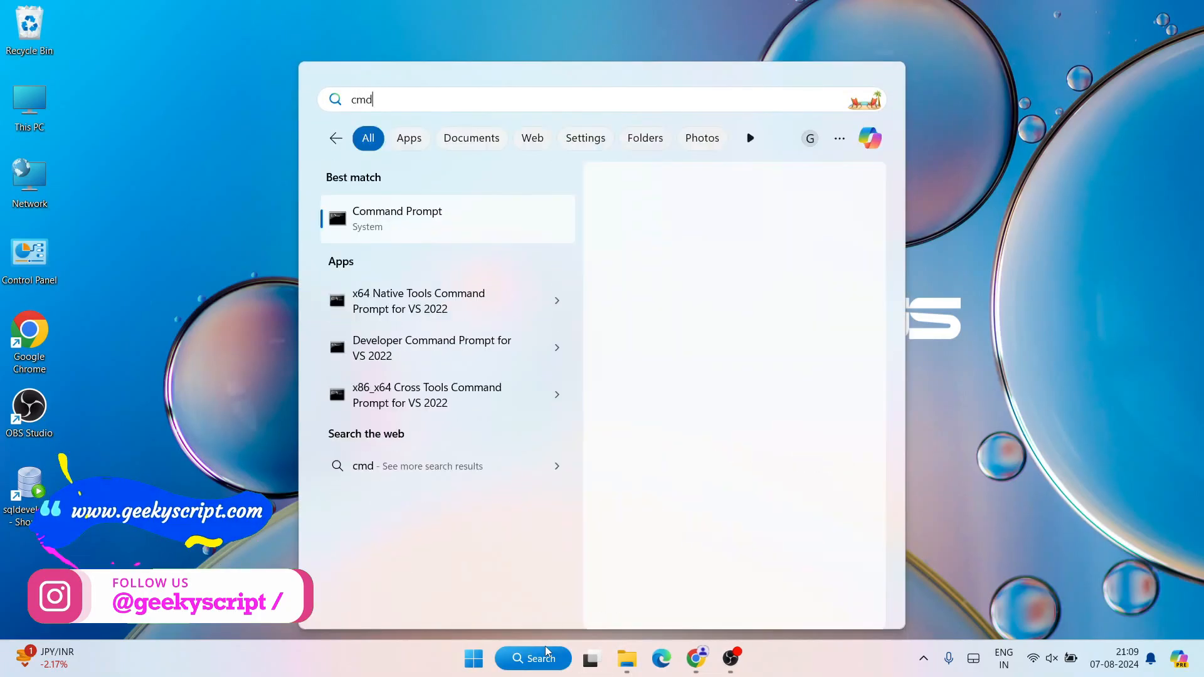
click(397, 219)
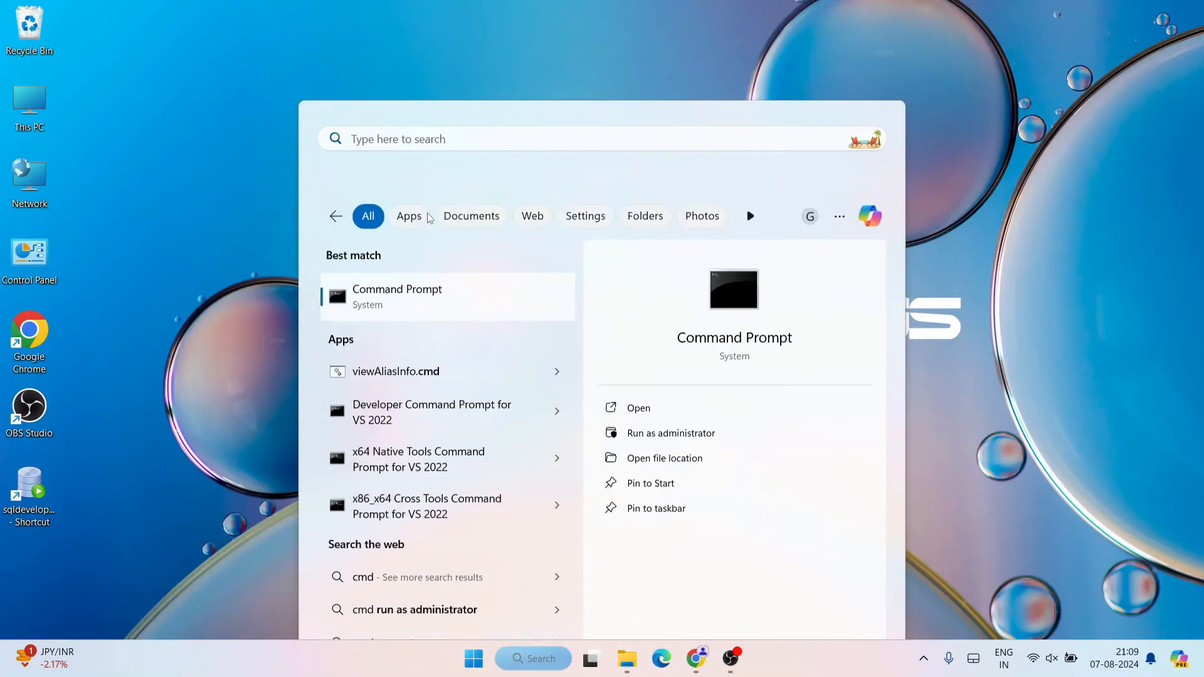
click(637, 408)
text(python)
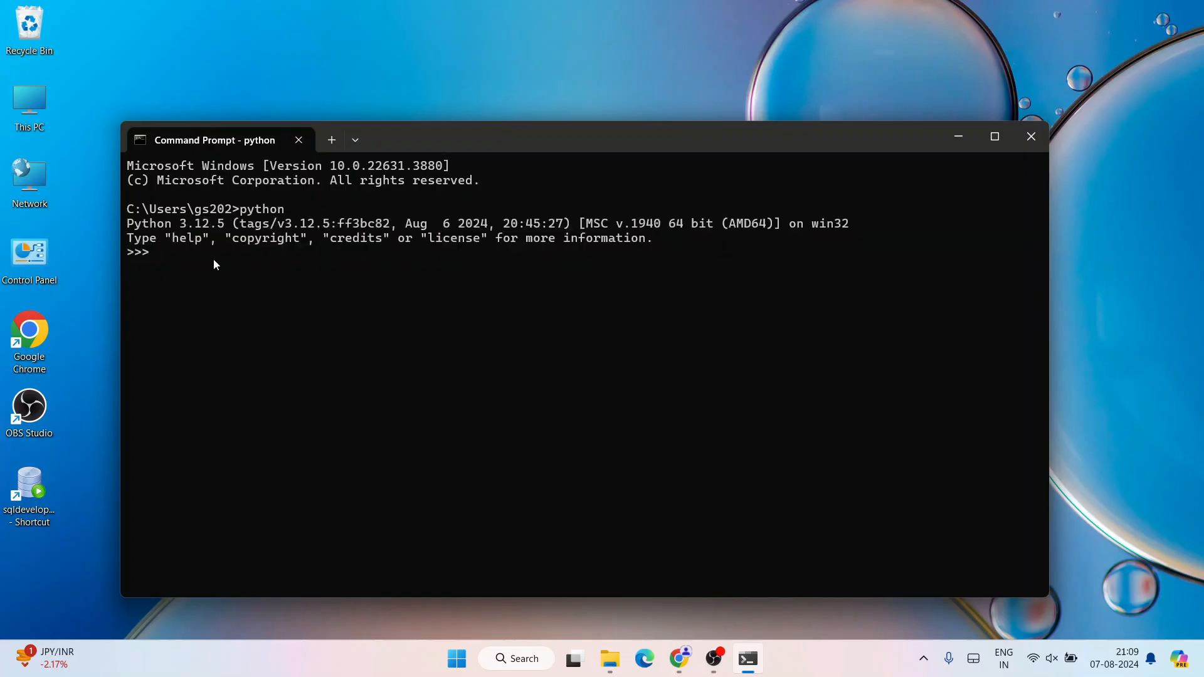
mouse_move(154, 256)
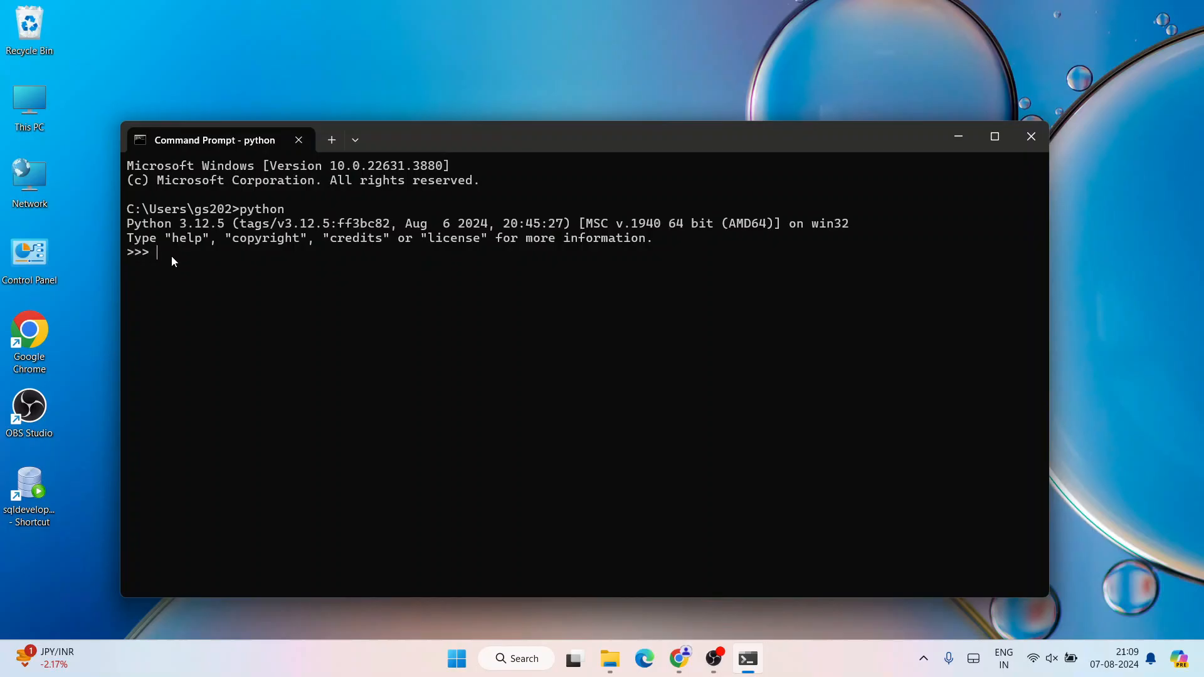
text(print("Hi)
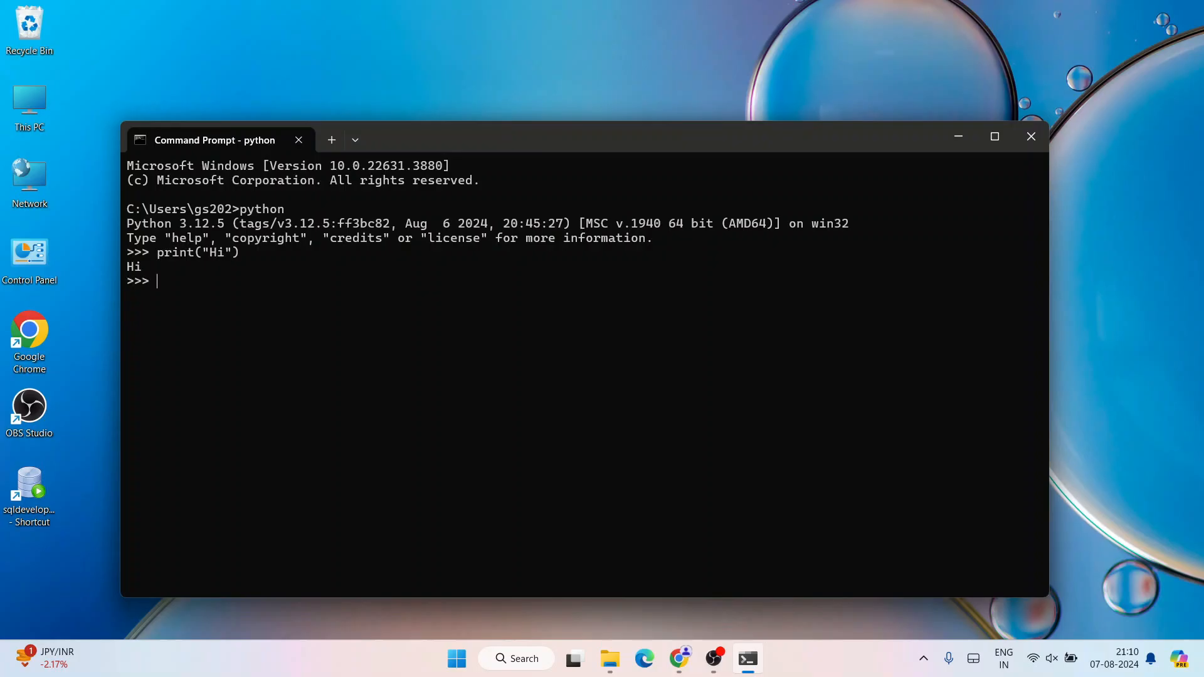
double_click(133, 267)
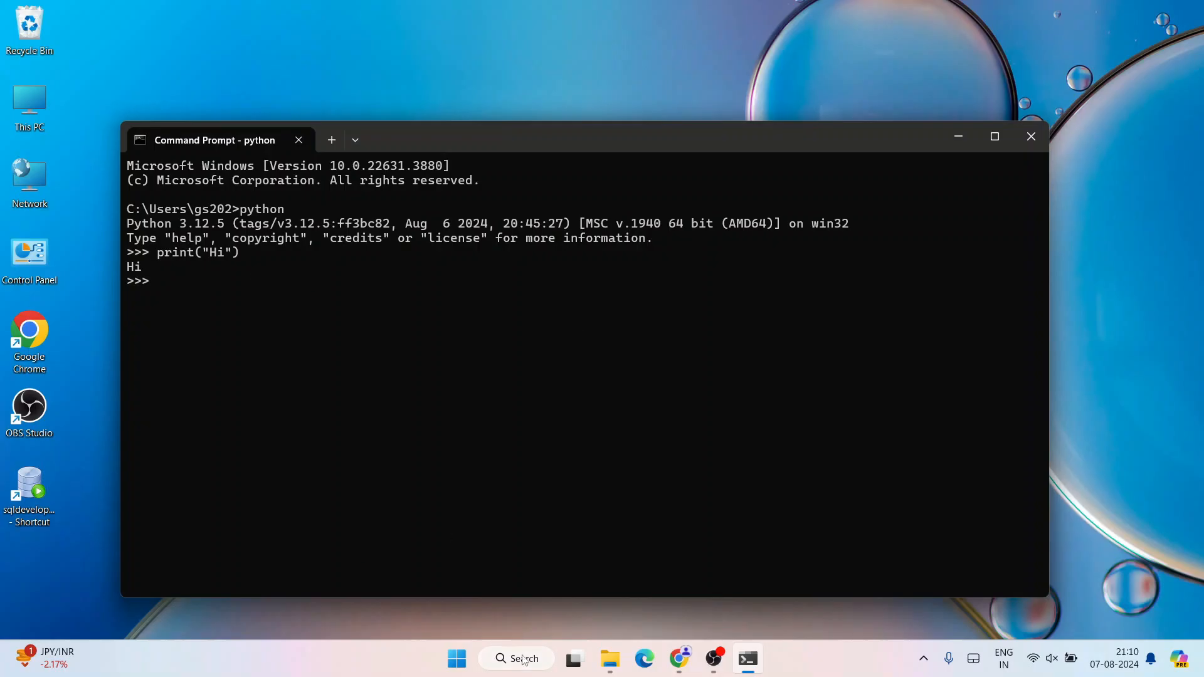
Launch IDLE and run print("hello") in the shell to confirm it prints hello
click(1031, 136)
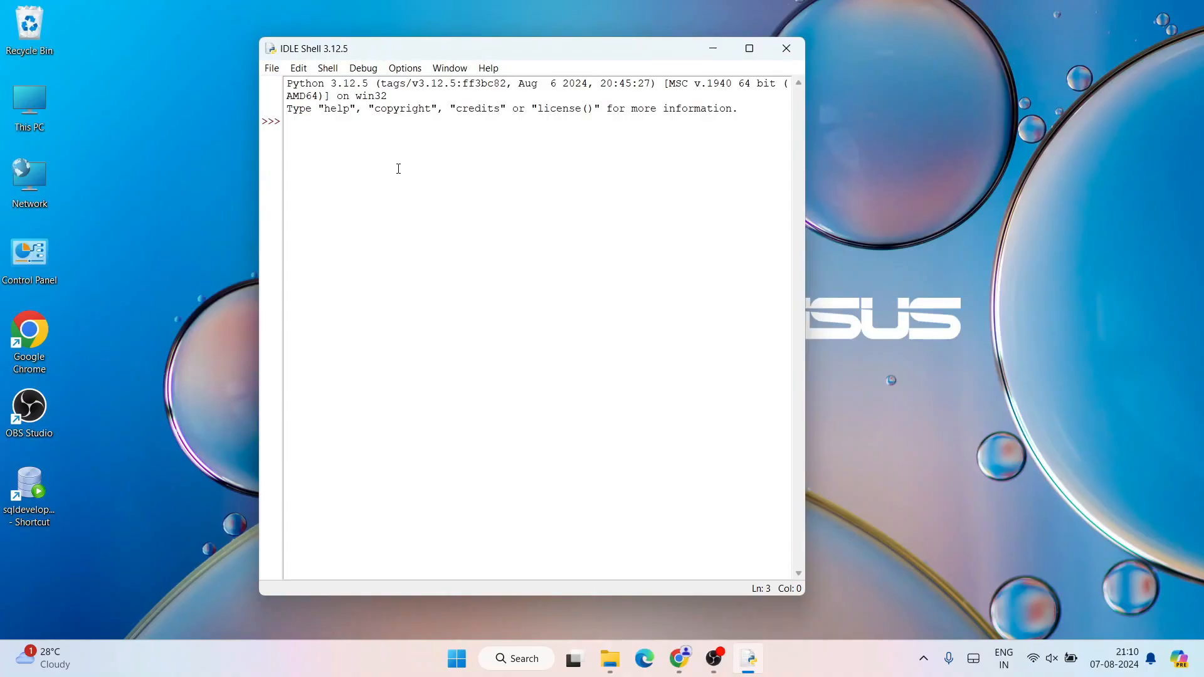
text(print()
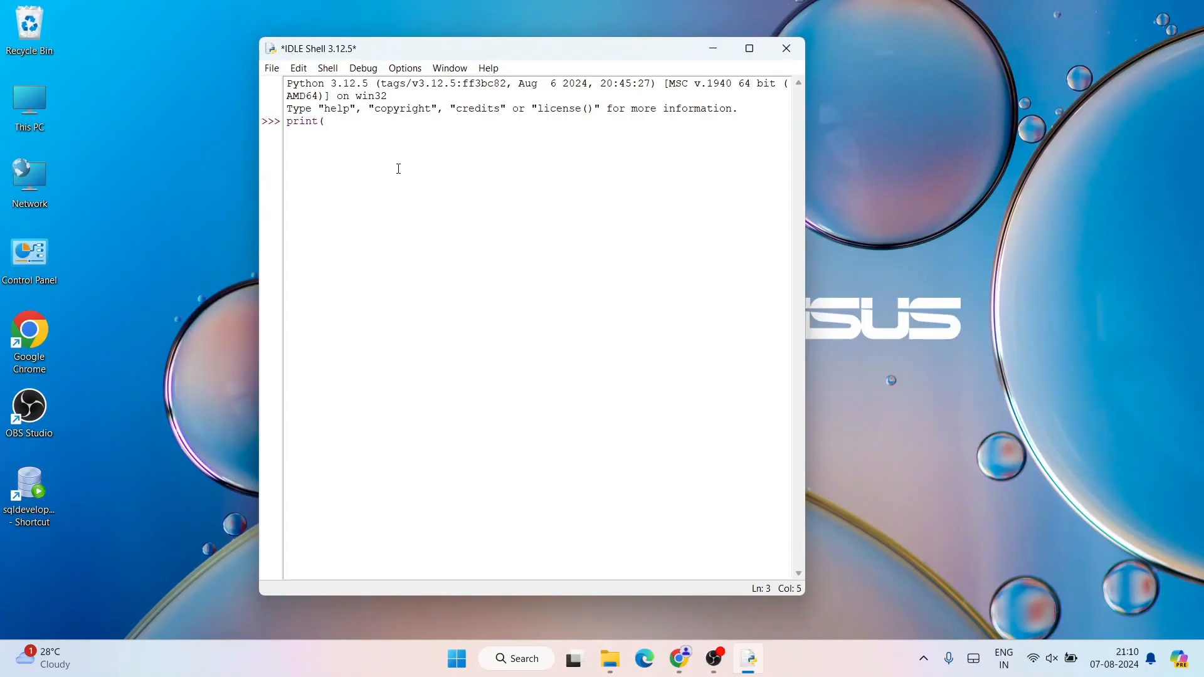
text("hell)
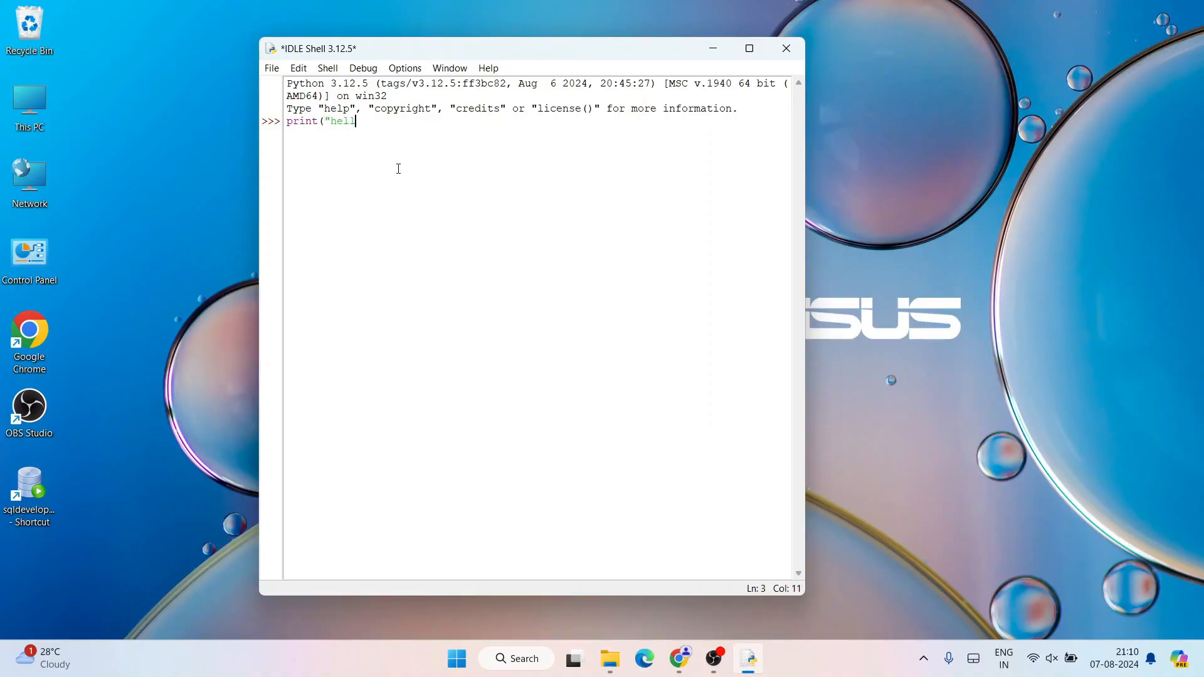
key(Return)
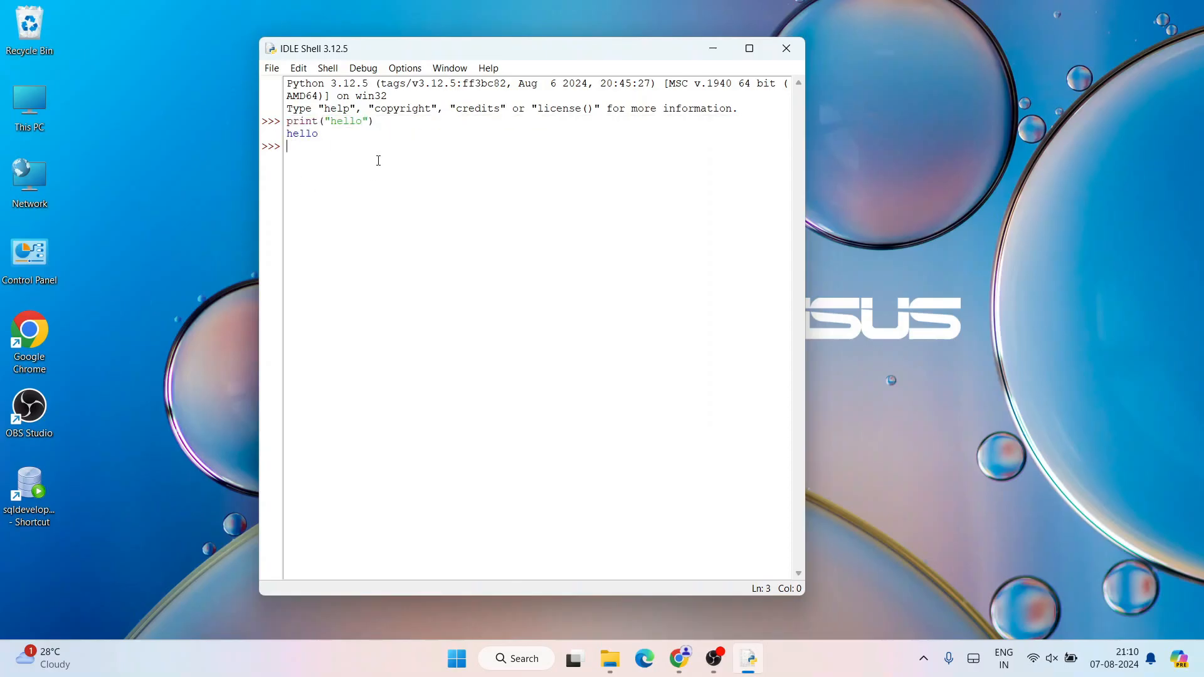
click(271, 69)
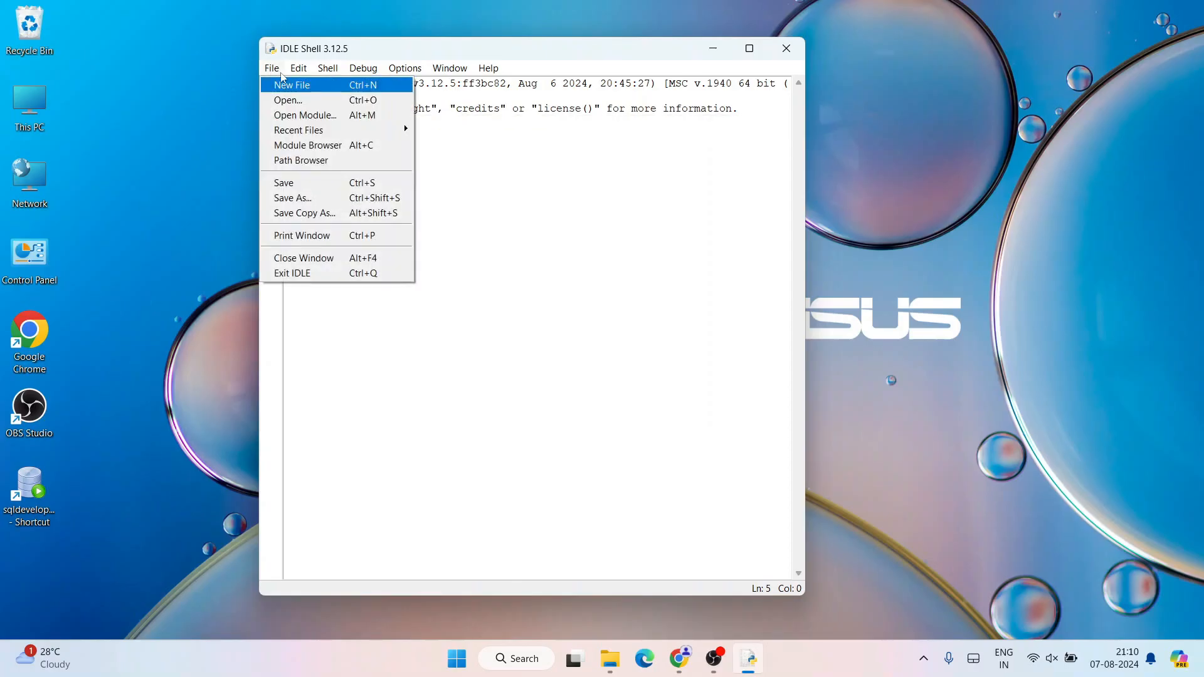
Create a new IDLE script containing a=5, b=5 and print(a*b)
click(291, 85)
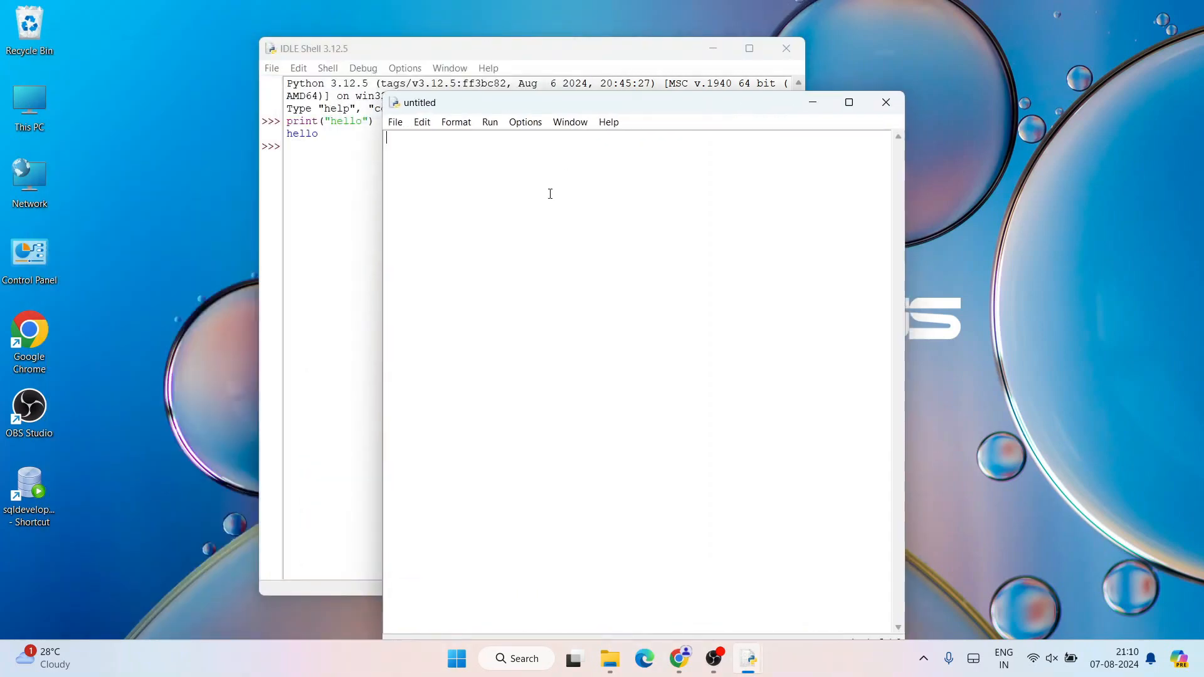
text(a=)
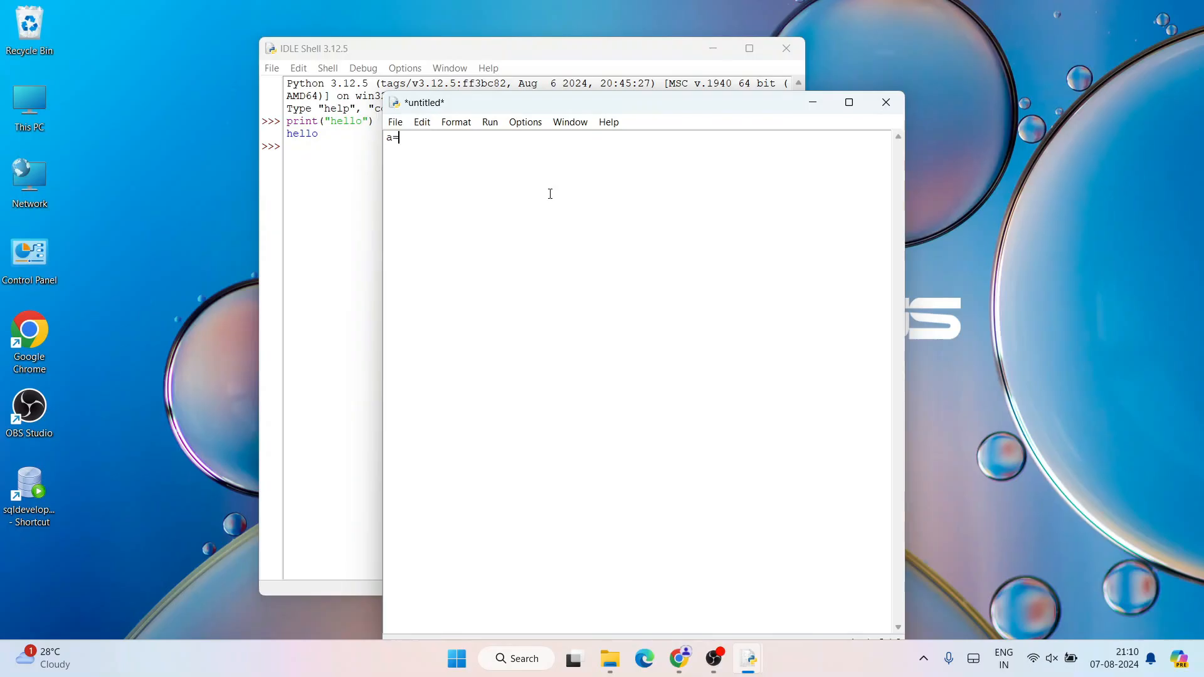
text(5)
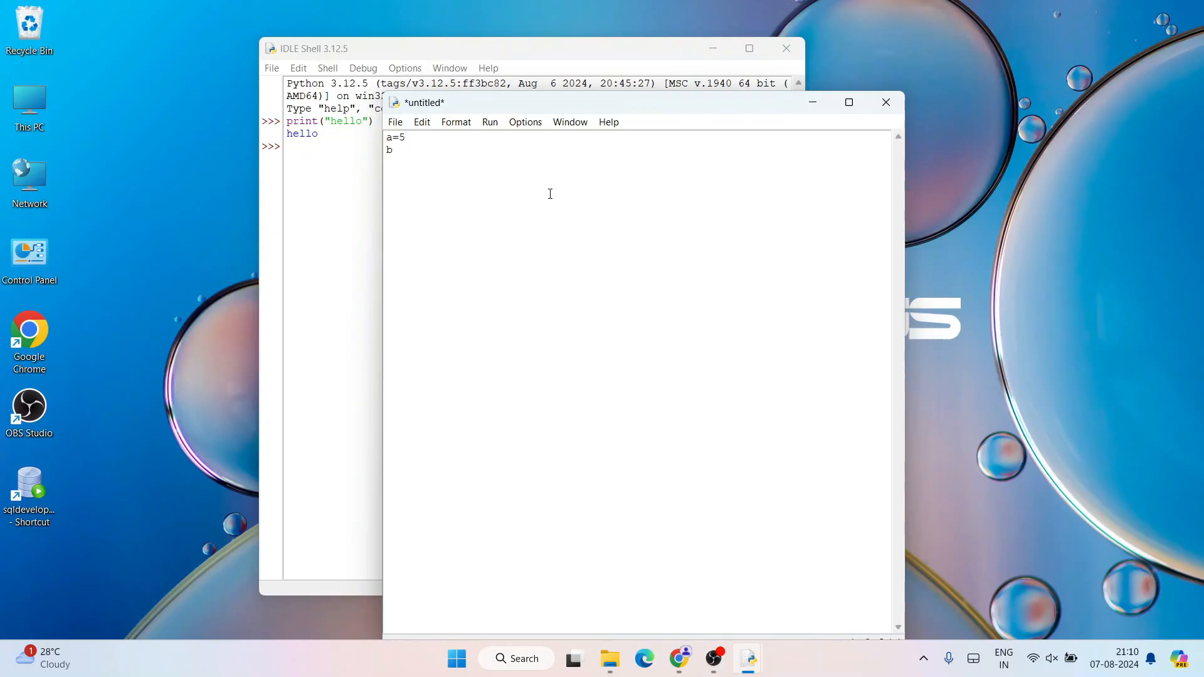
text(=5)
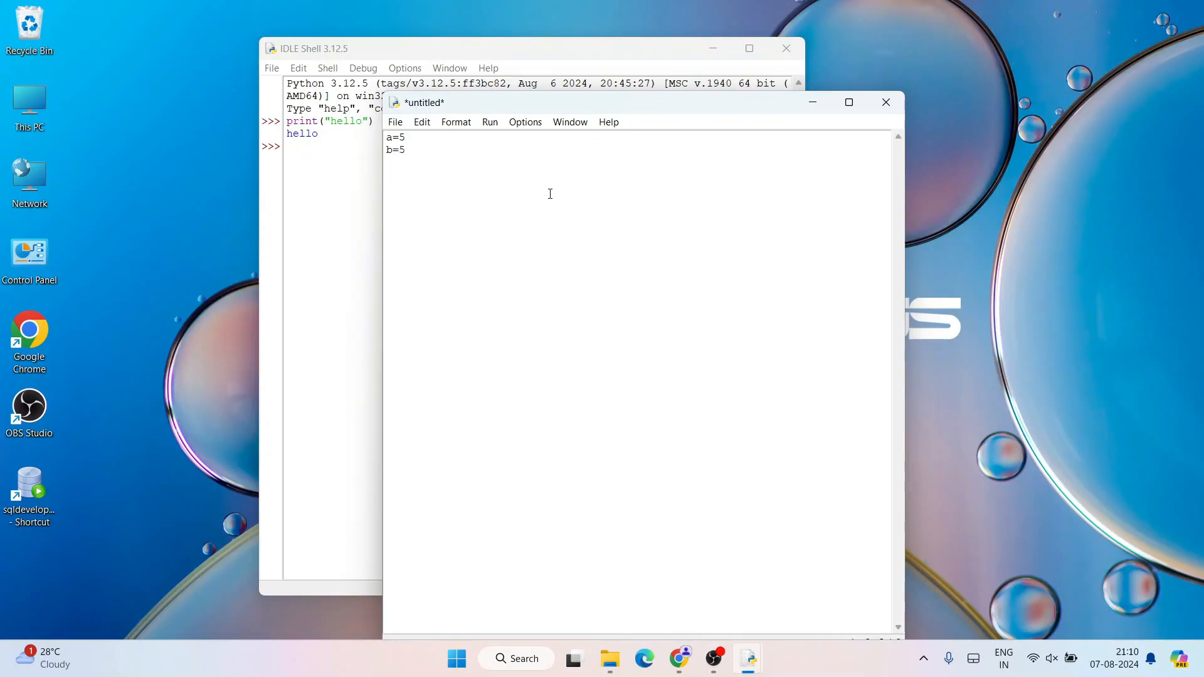
text(pri)
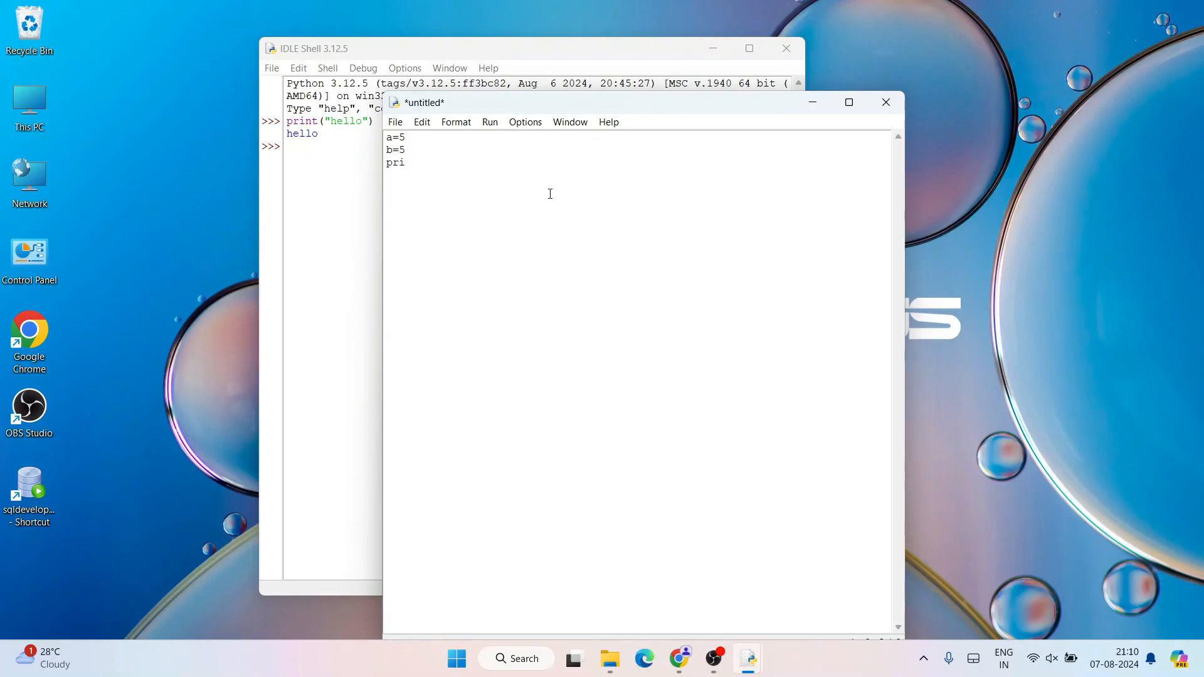
text(nt()
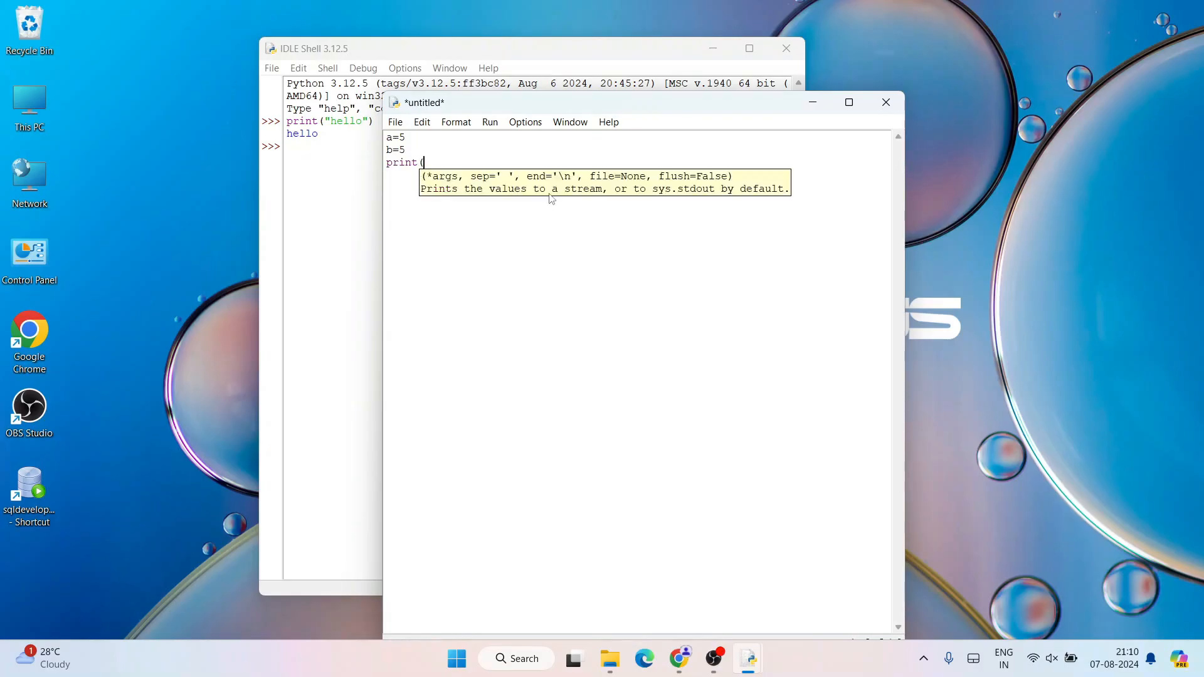
text(a*)
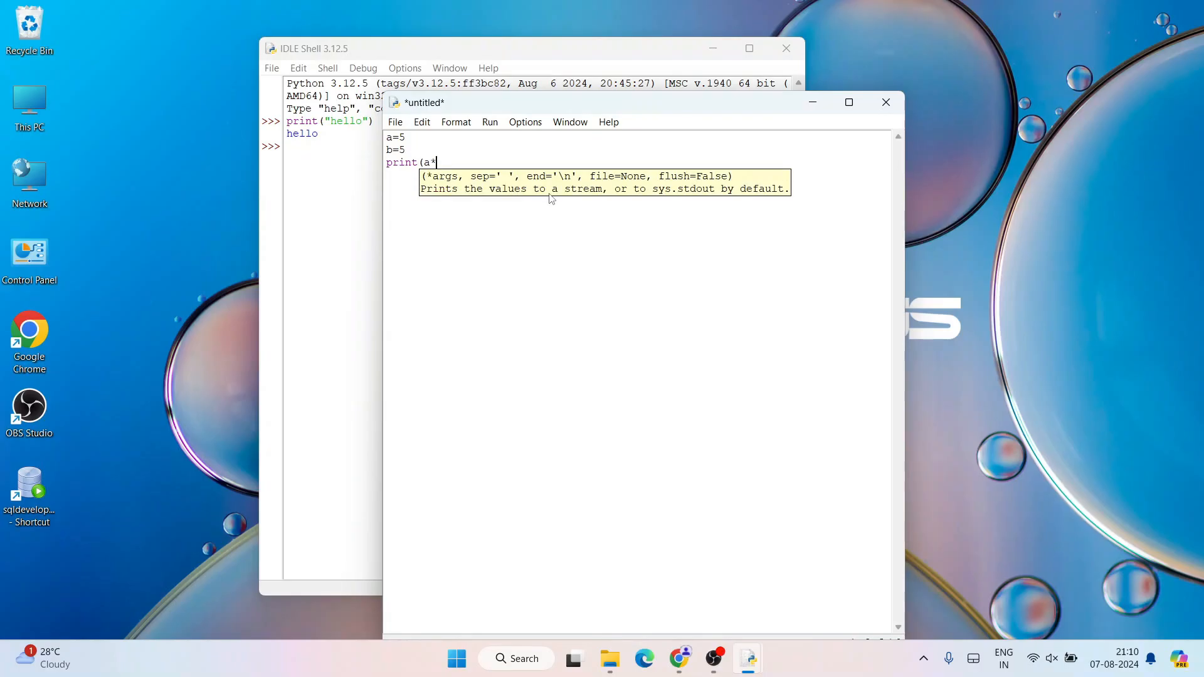
text(b))
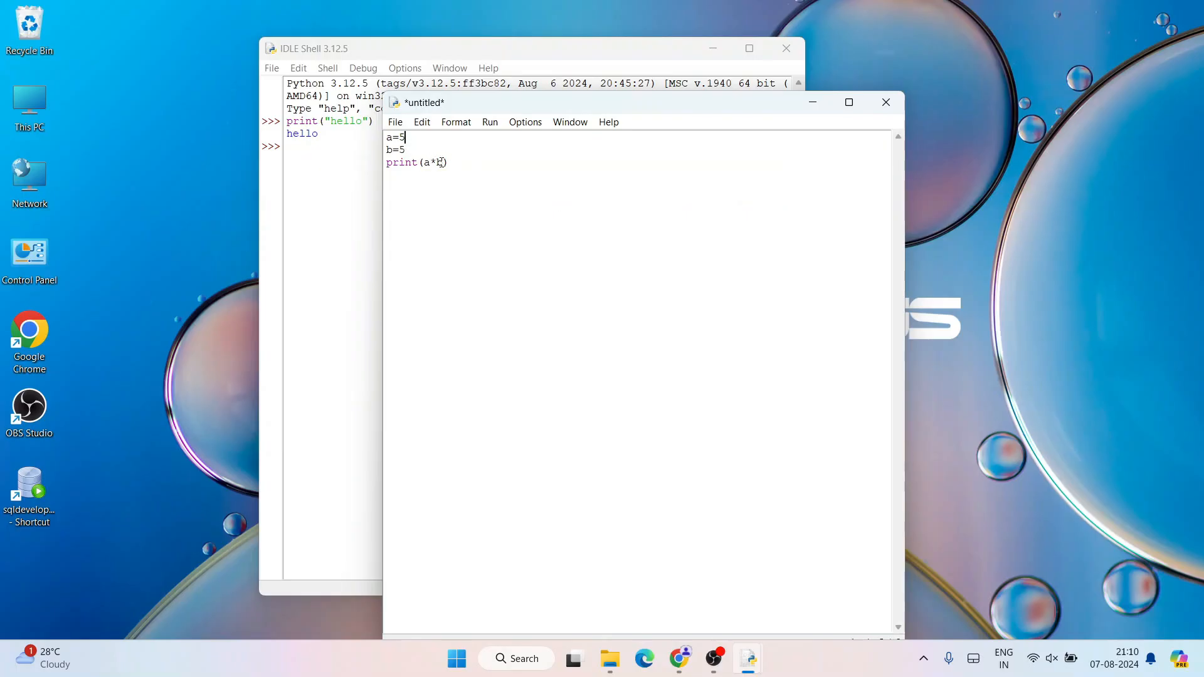
click(396, 122)
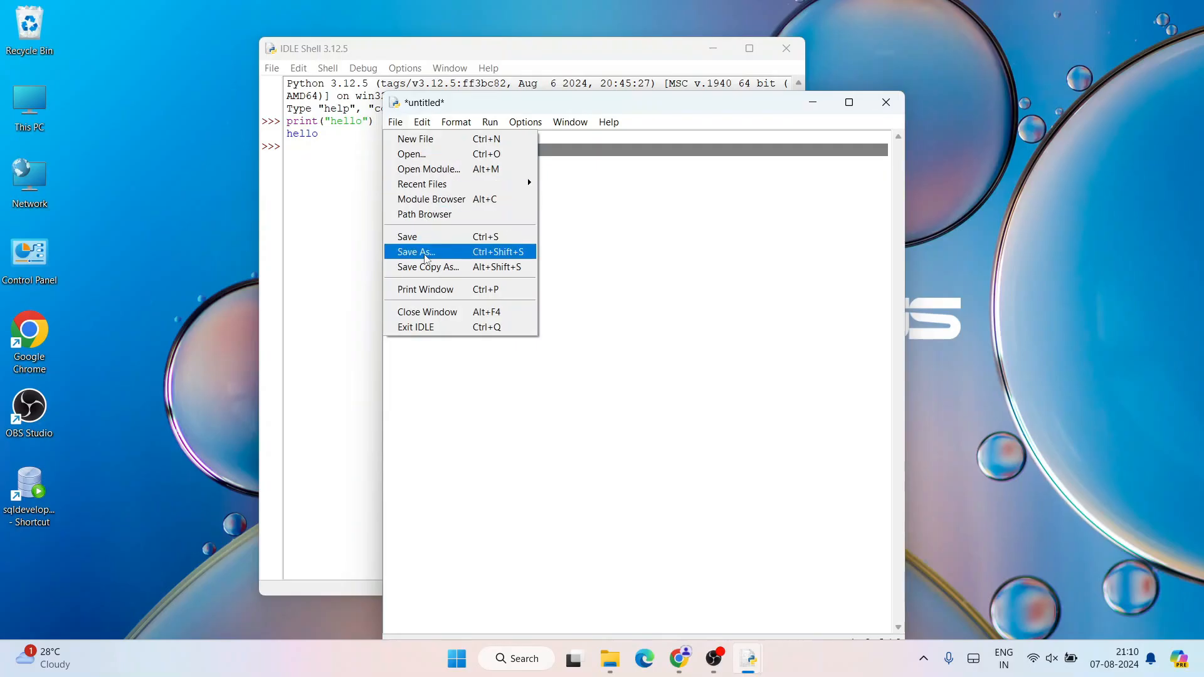
Save the script via Save As to the Desktop as mul.py
click(414, 251)
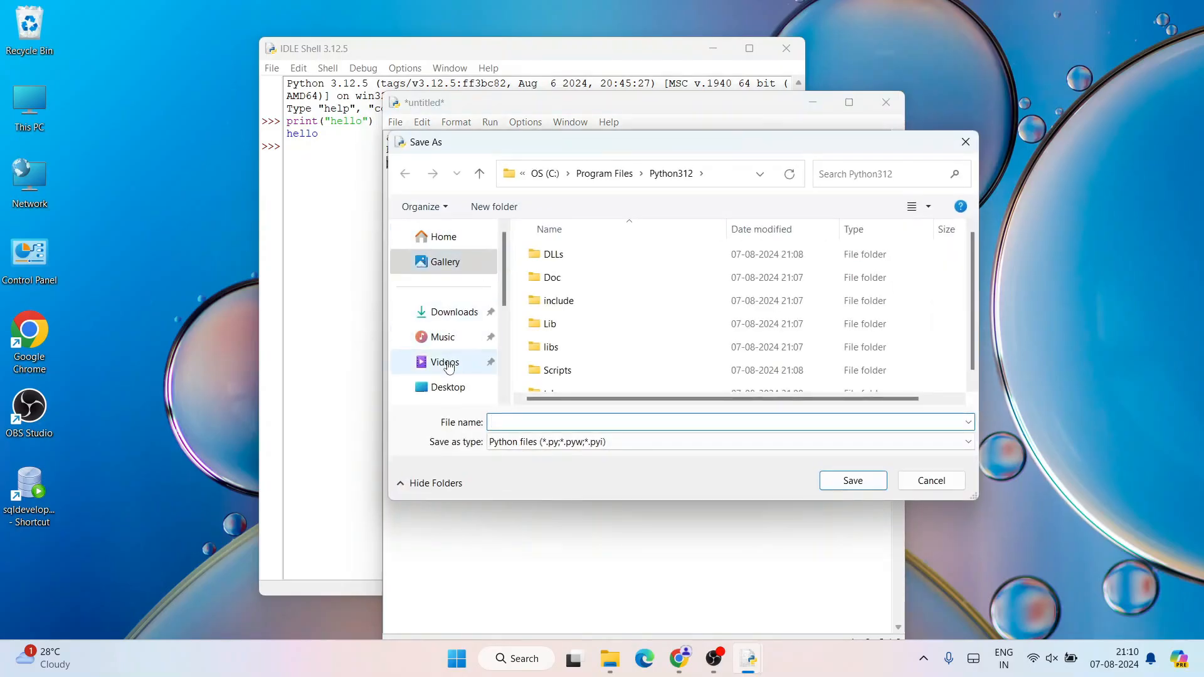
click(447, 387)
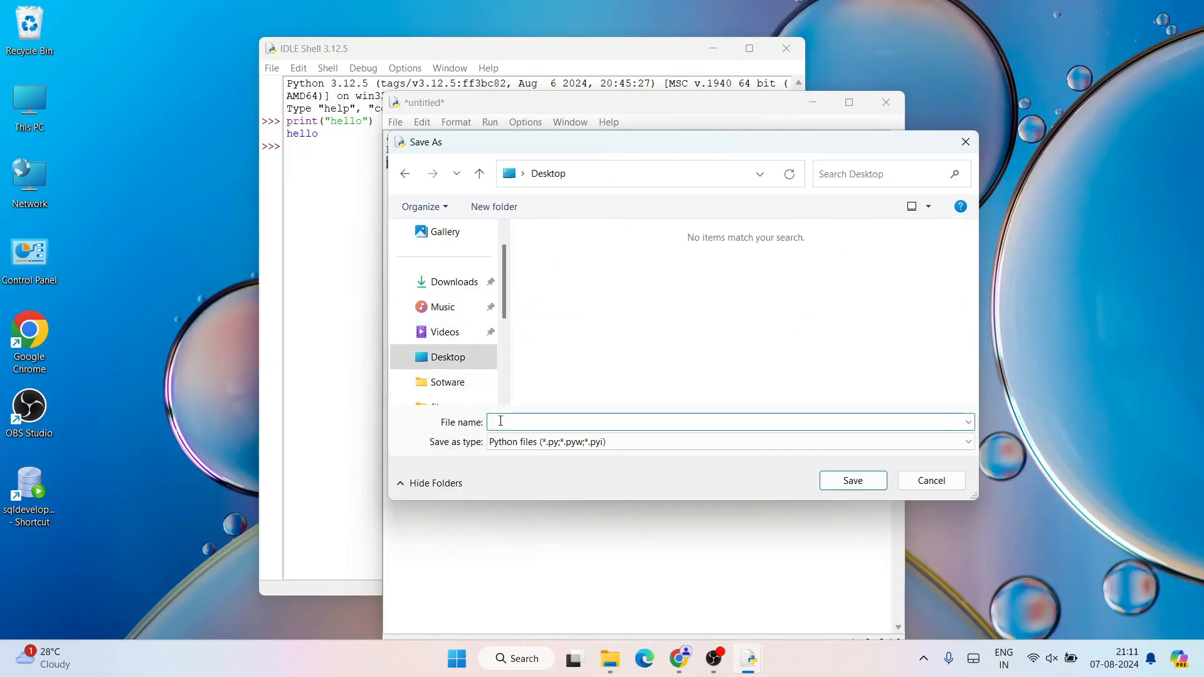
text(mul)
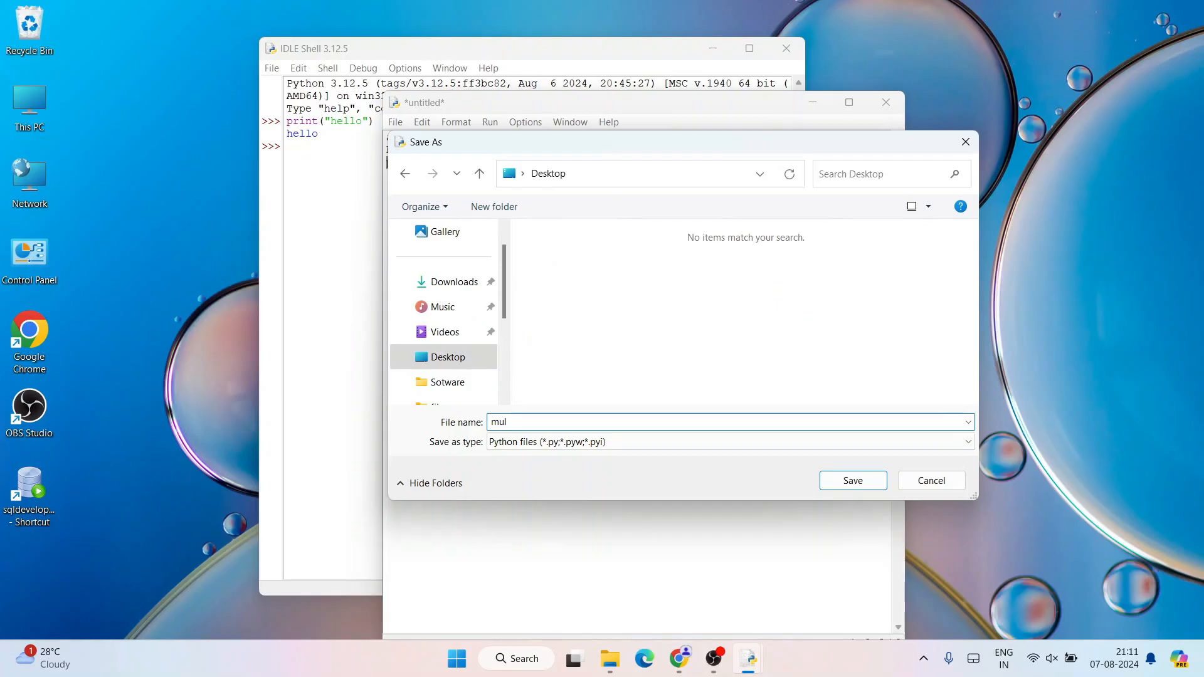
text(.py)
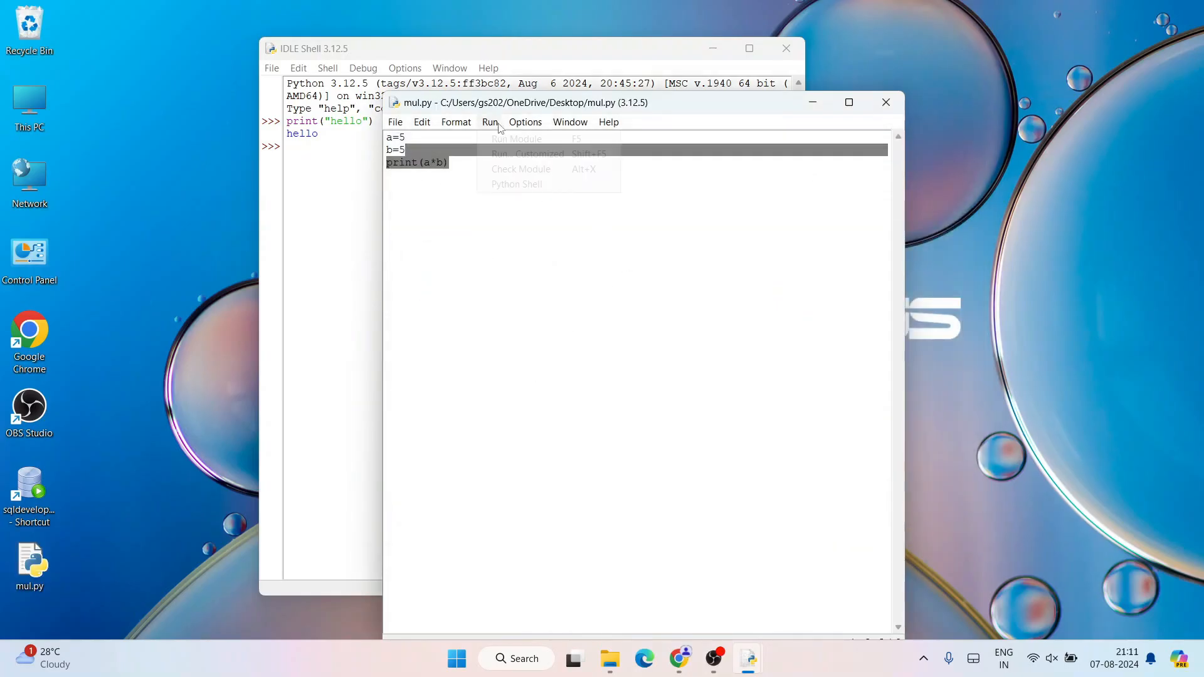
Run mul.py via Run Module, then bring up the Geeky Script Vlogs YouTube channel in Chrome
click(516, 139)
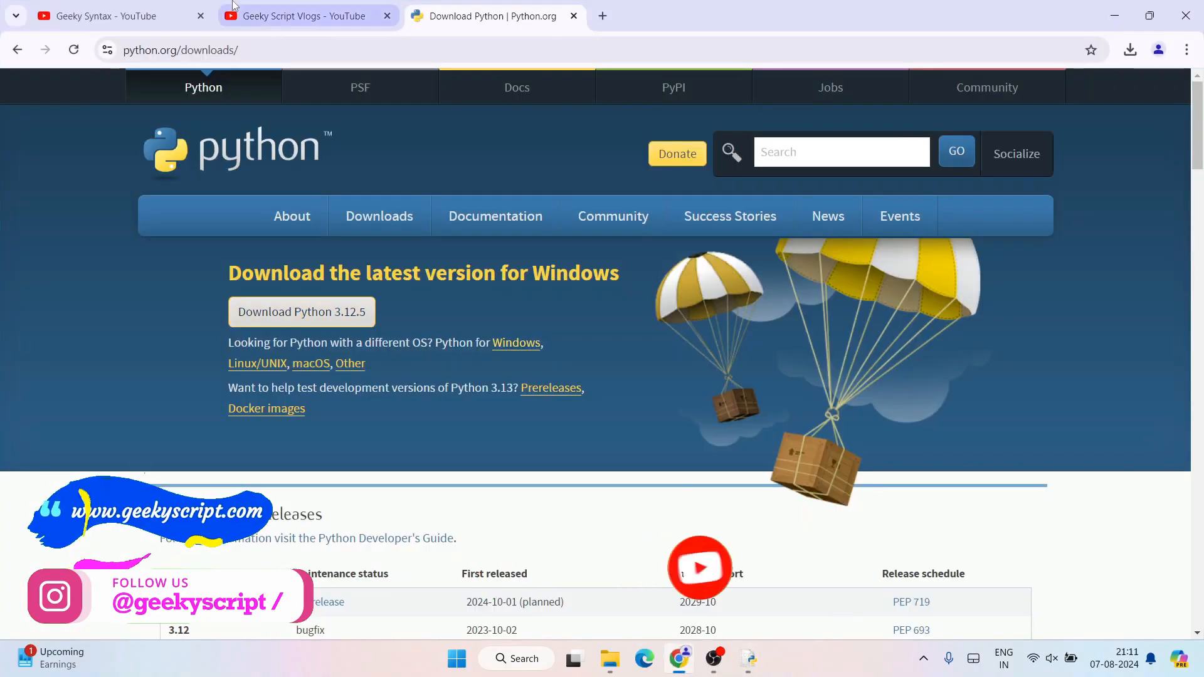
click(303, 15)
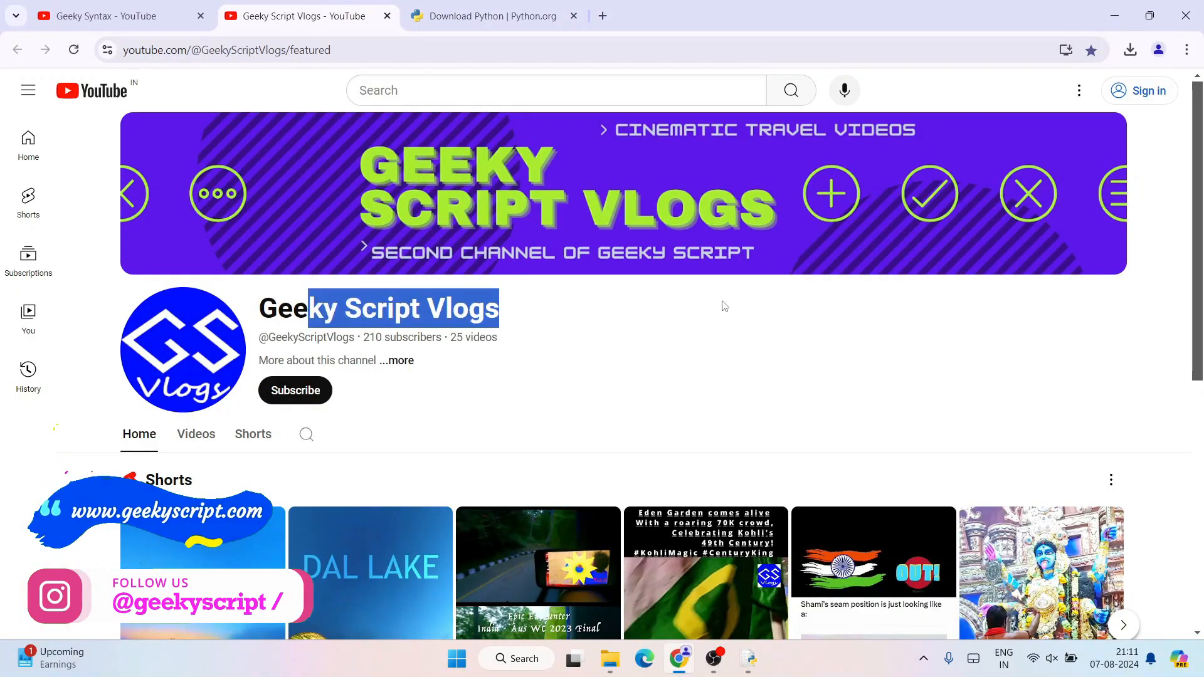